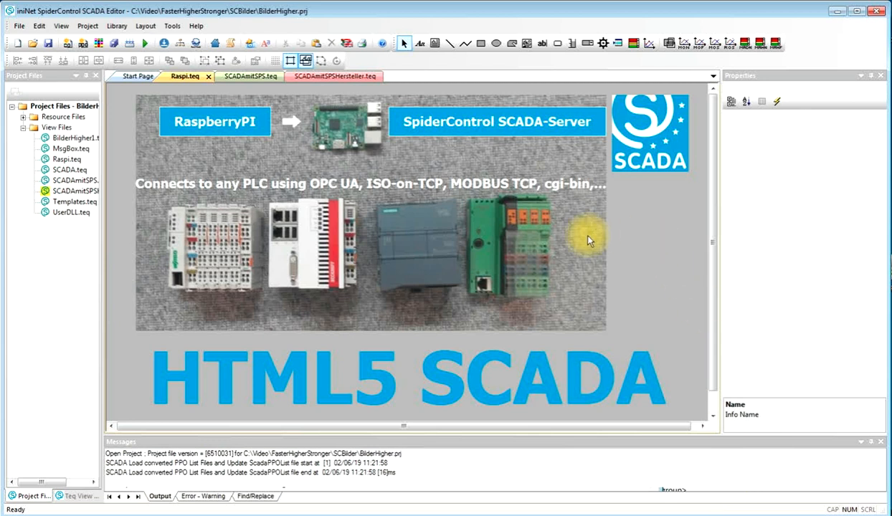
pyautogui.moveTo(615, 197)
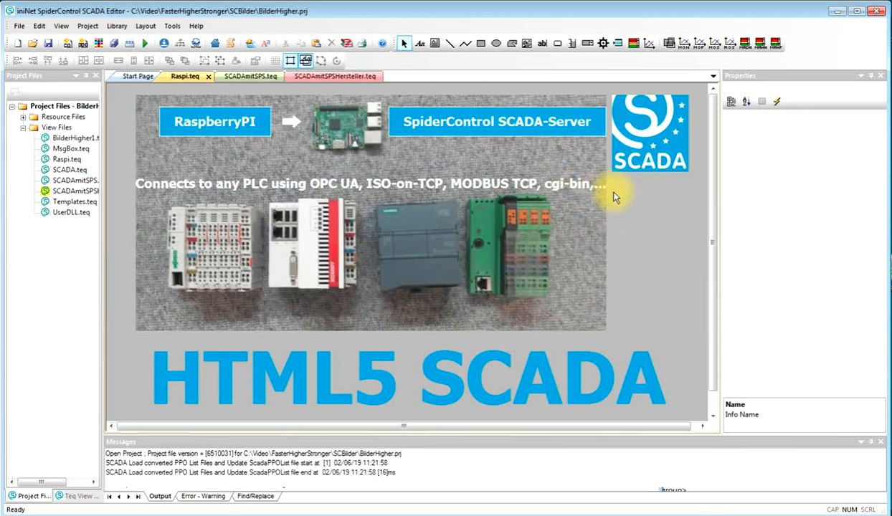
pyautogui.moveTo(552, 163)
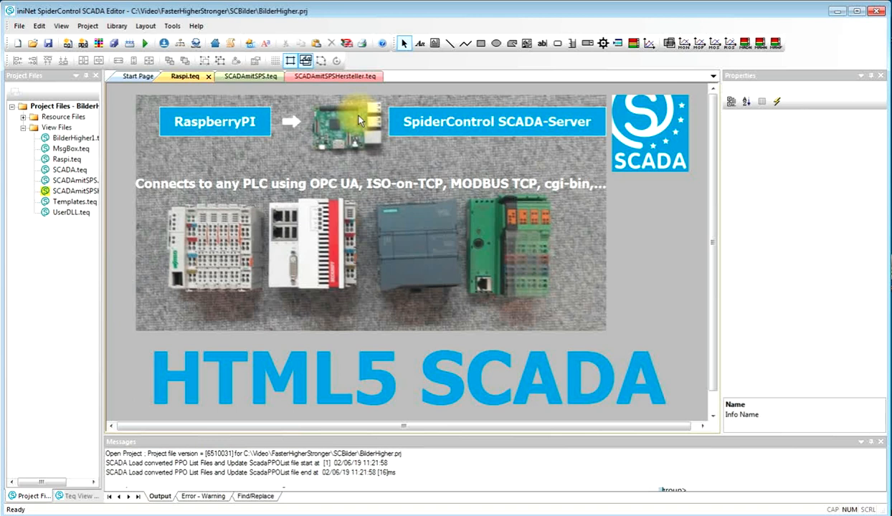
pyautogui.moveTo(251, 220)
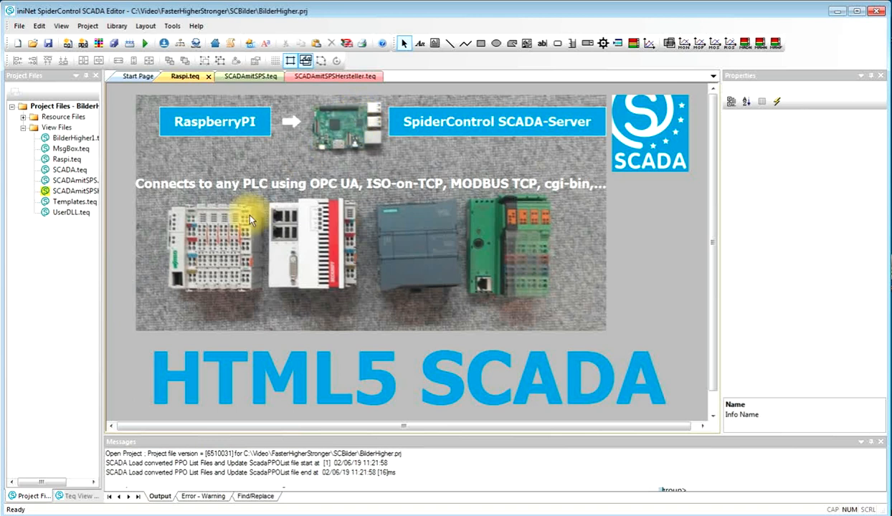
pyautogui.moveTo(338, 200)
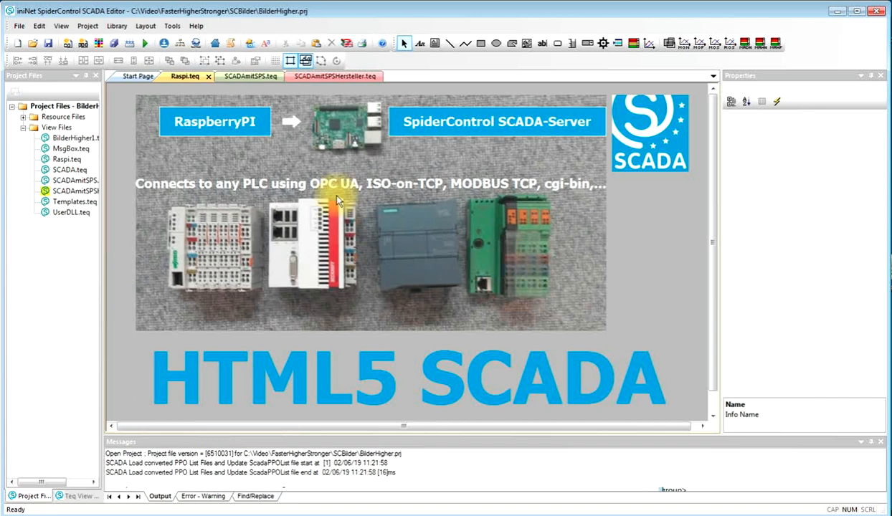
pyautogui.moveTo(380, 237)
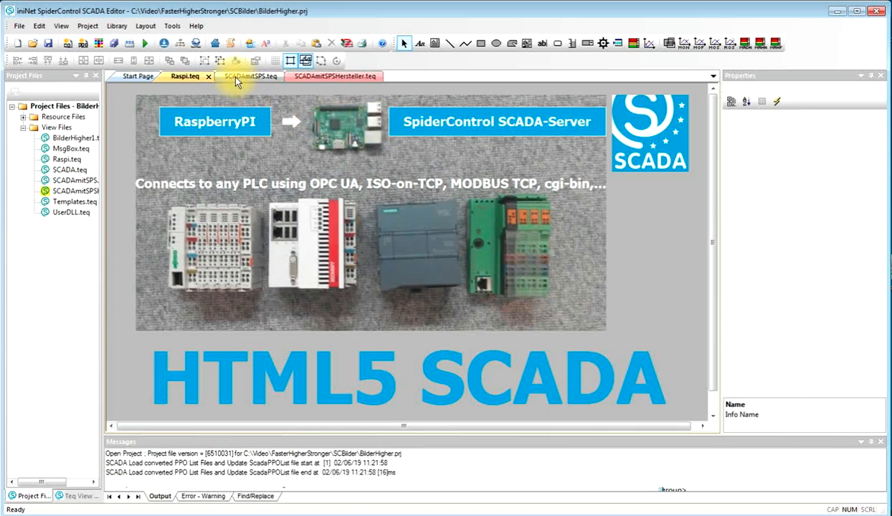
# Step: Switch to the SCADAmitSPS.teq view showing the controller, PLCs and supported operating systems
pyautogui.click(241, 76)
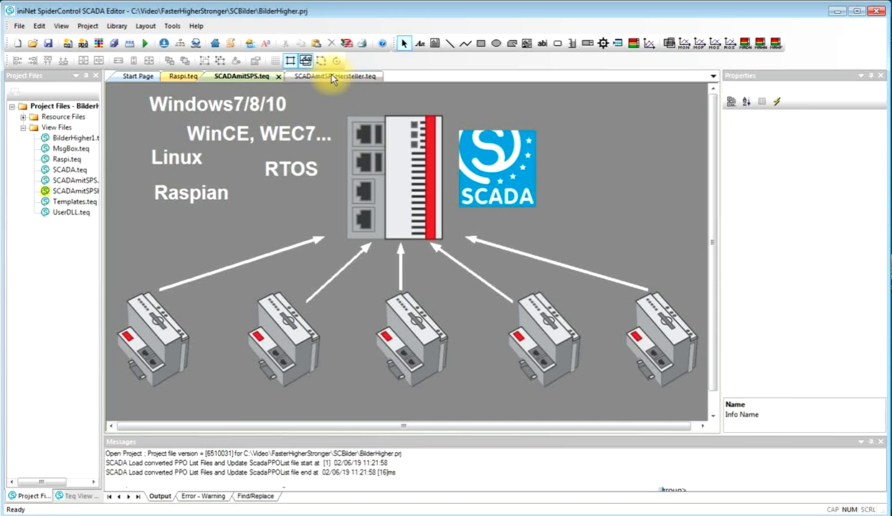
# Step: View the SCADAmitSPSHersteller.teq device diagram, then return to Raspi.teq
pyautogui.click(326, 76)
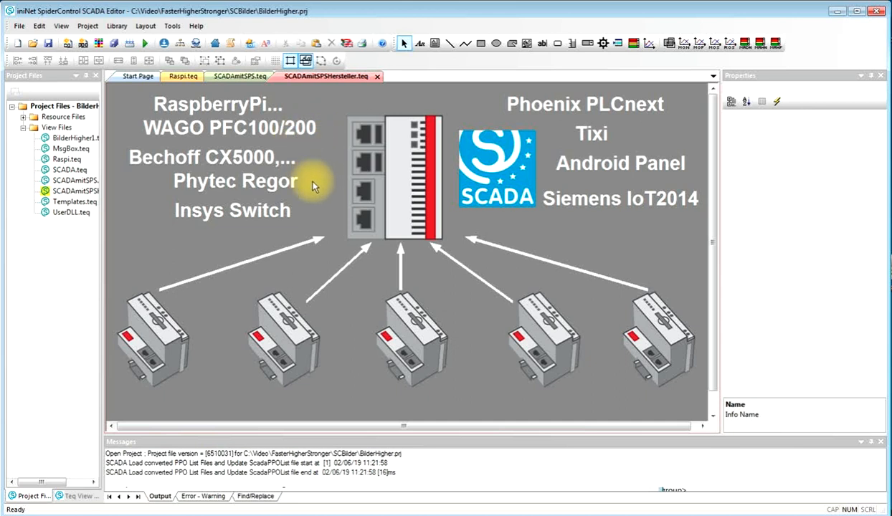
pyautogui.moveTo(308, 208)
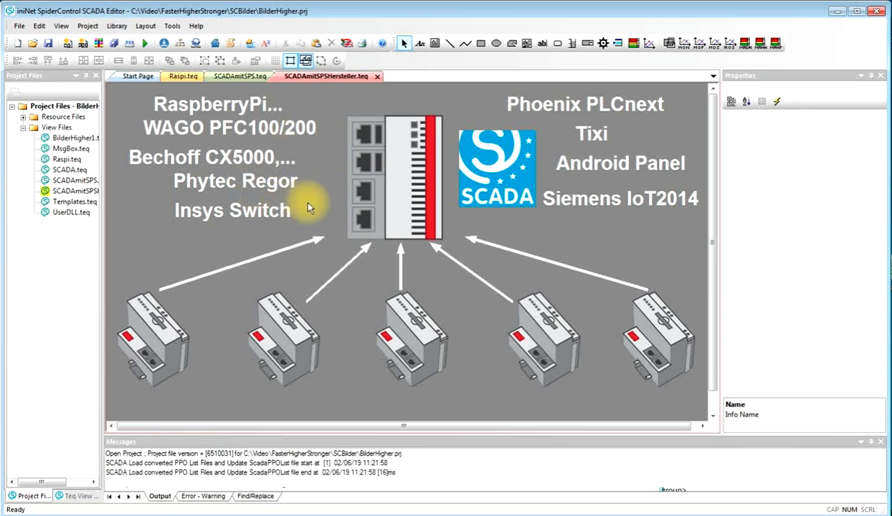
pyautogui.moveTo(488, 215)
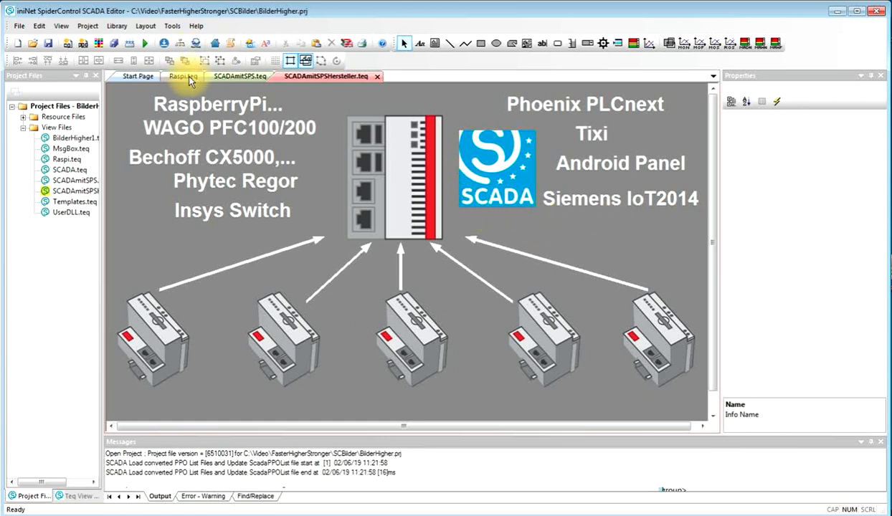
pyautogui.click(181, 76)
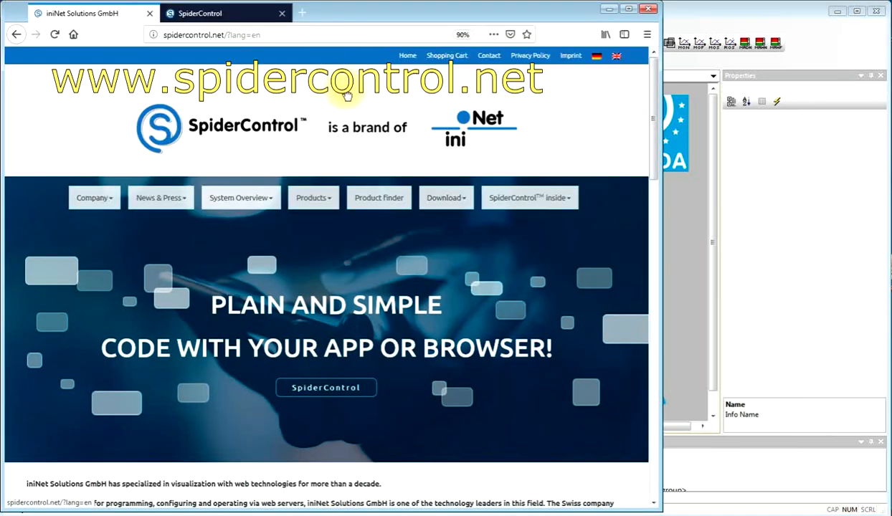
# Step: Go to the Download Area page through the site's Download menu
pyautogui.click(445, 197)
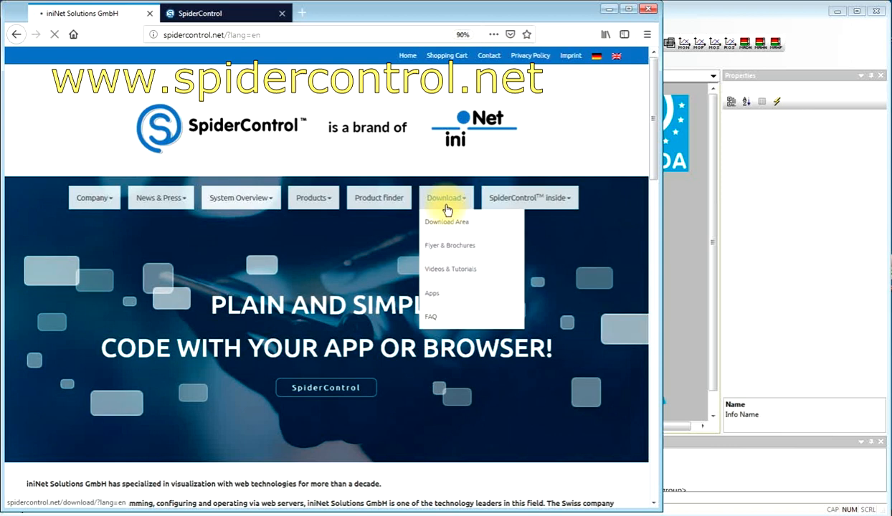
pyautogui.click(446, 222)
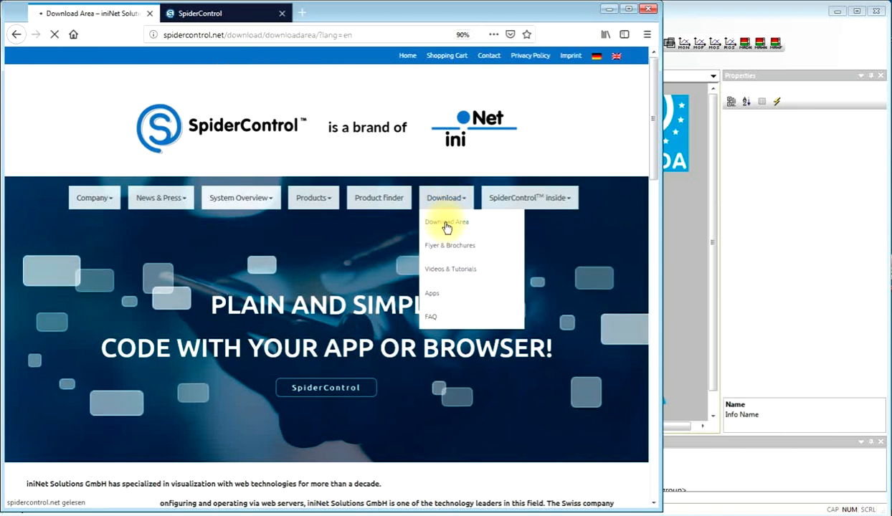
pyautogui.click(446, 222)
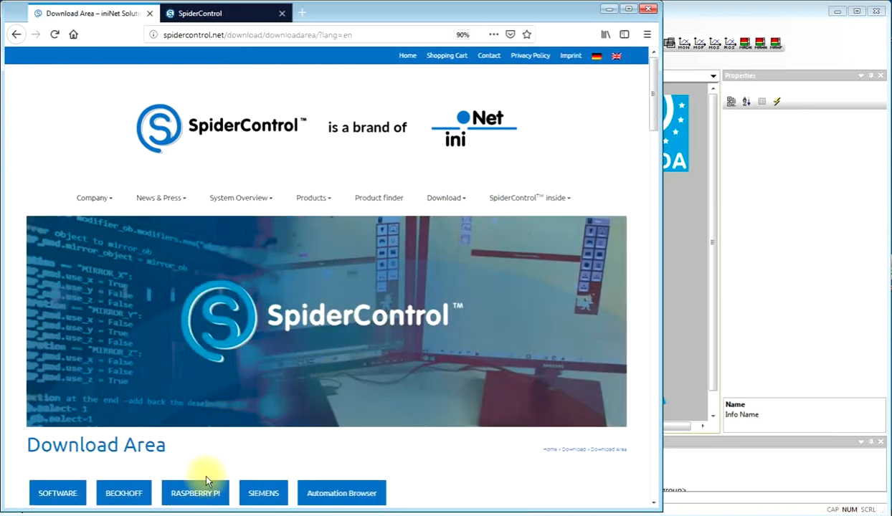
# Step: Under Raspberry Pi, add the Web-HMI Editor and SpiderPLC ST11 free downloads
pyautogui.click(195, 493)
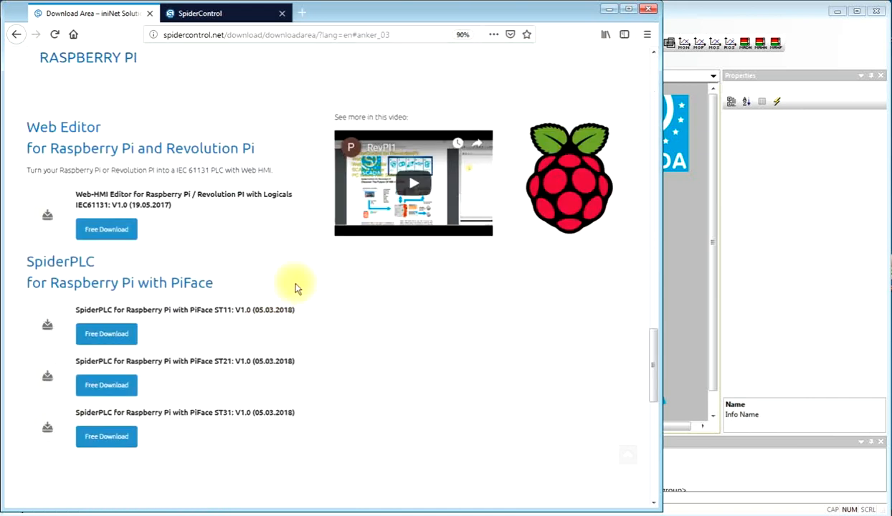
pyautogui.moveTo(106, 228)
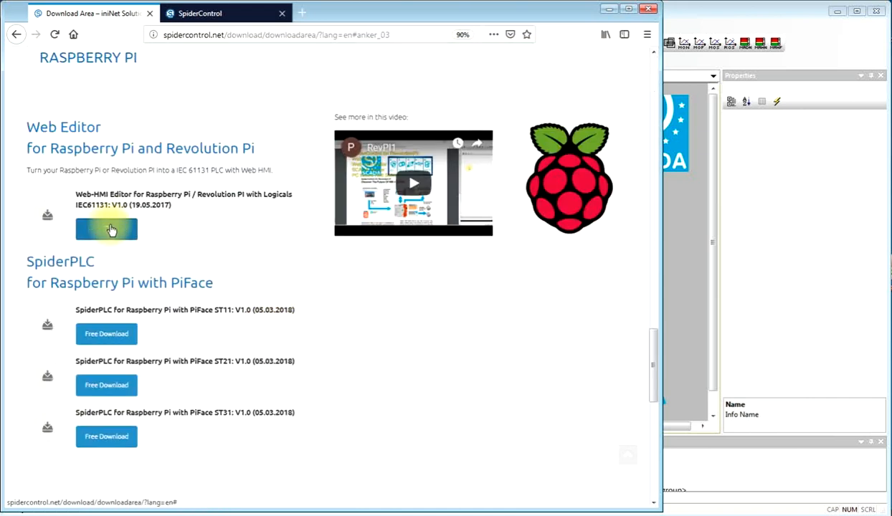
pyautogui.click(107, 229)
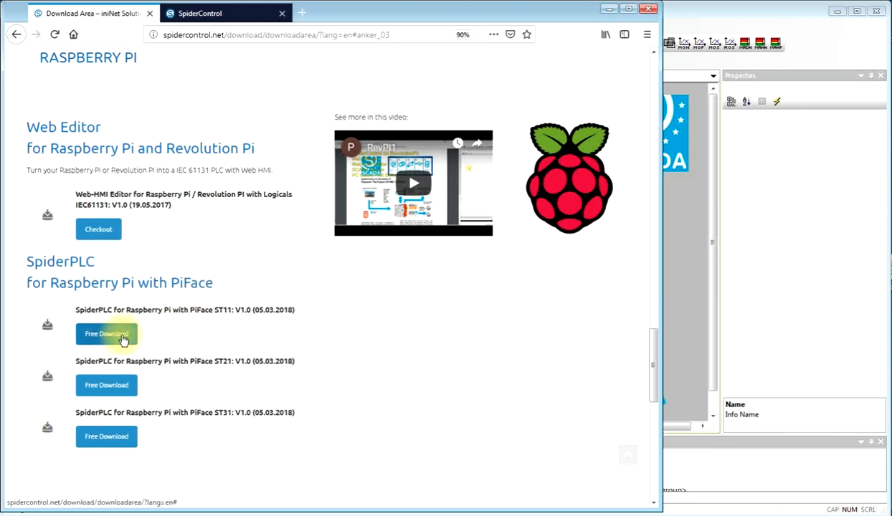
pyautogui.click(106, 334)
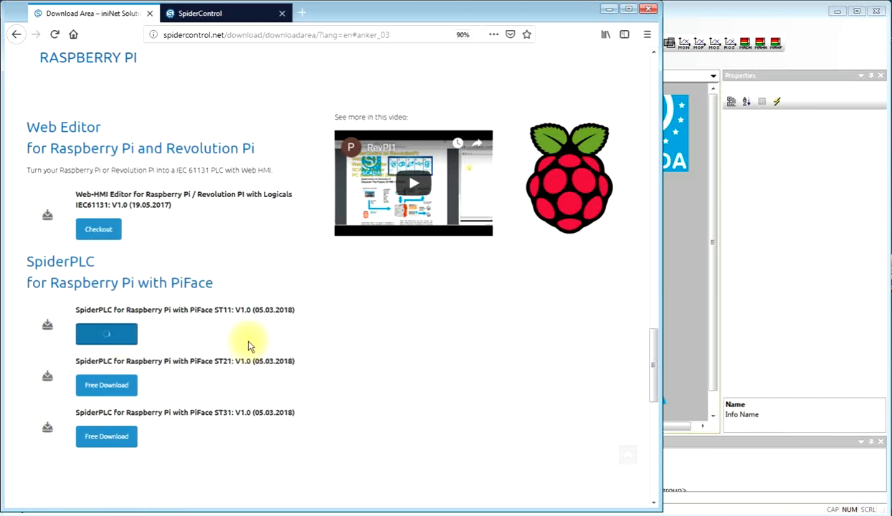
pyautogui.click(106, 333)
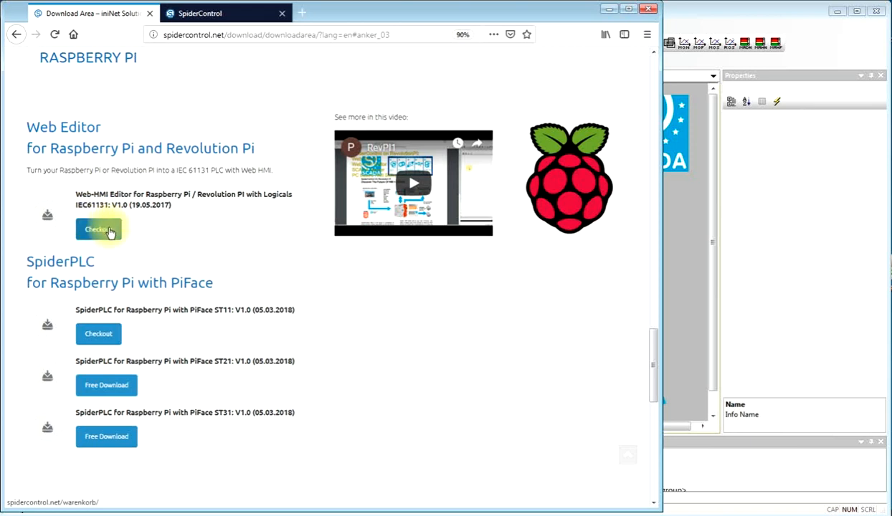
pyautogui.moveTo(111, 334)
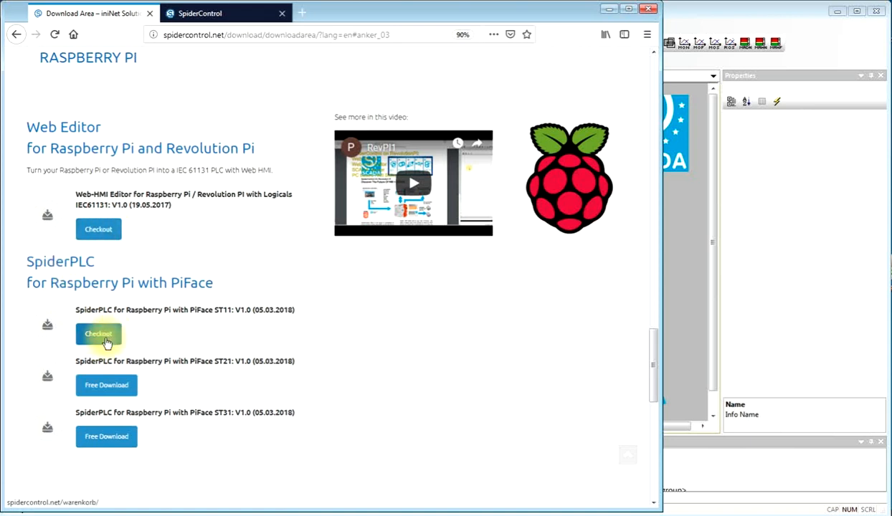
pyautogui.moveTo(132, 344)
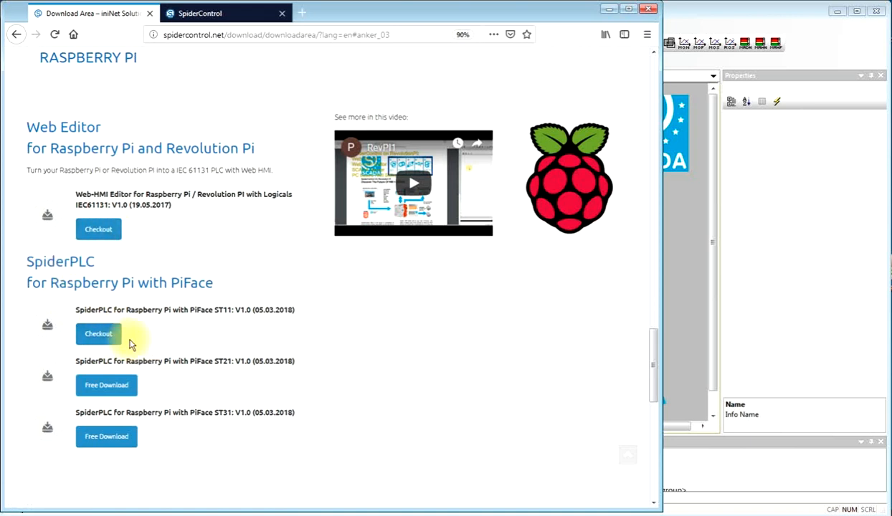
pyautogui.moveTo(157, 344)
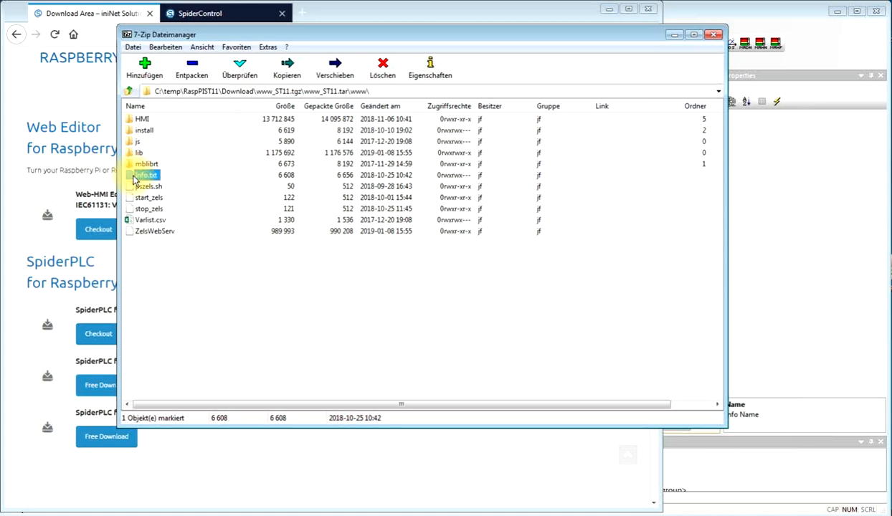
# Step: Open the ST11 package's Info.txt and scroll through its Raspberry Pi installation steps
pyautogui.doubleClick(147, 175)
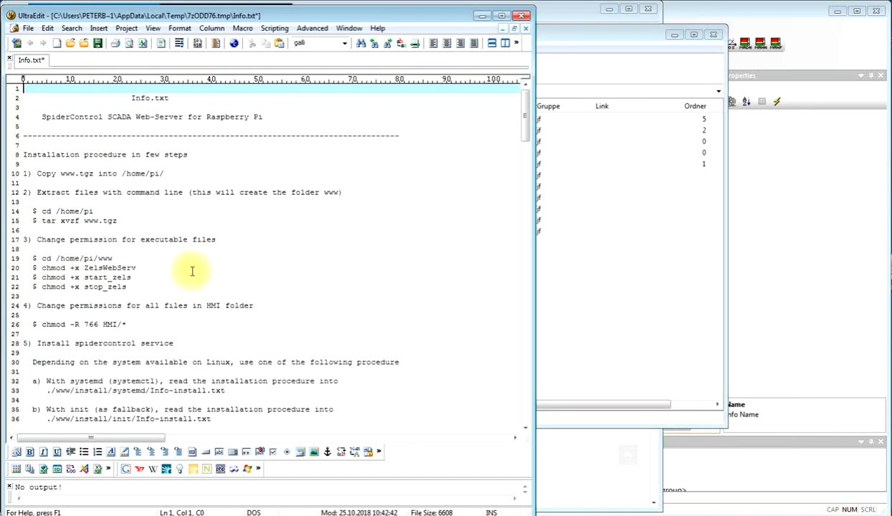
pyautogui.moveTo(341, 206)
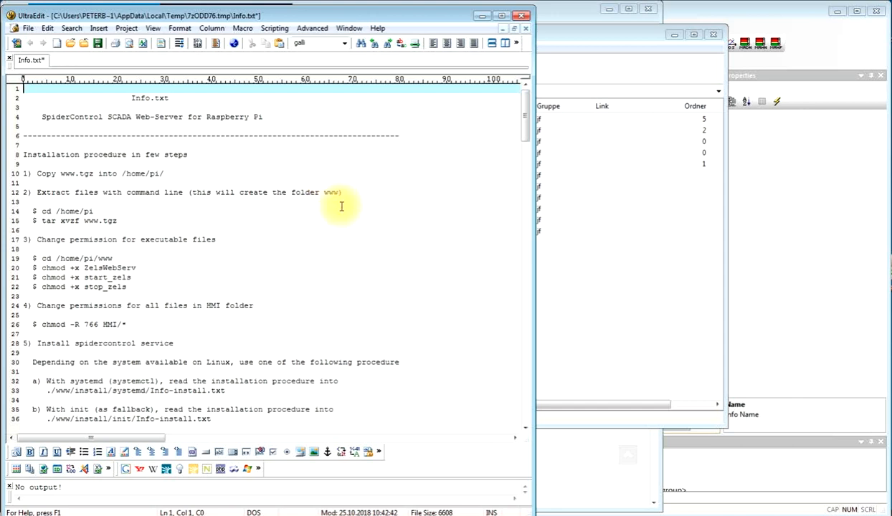
pyautogui.scroll(-3)
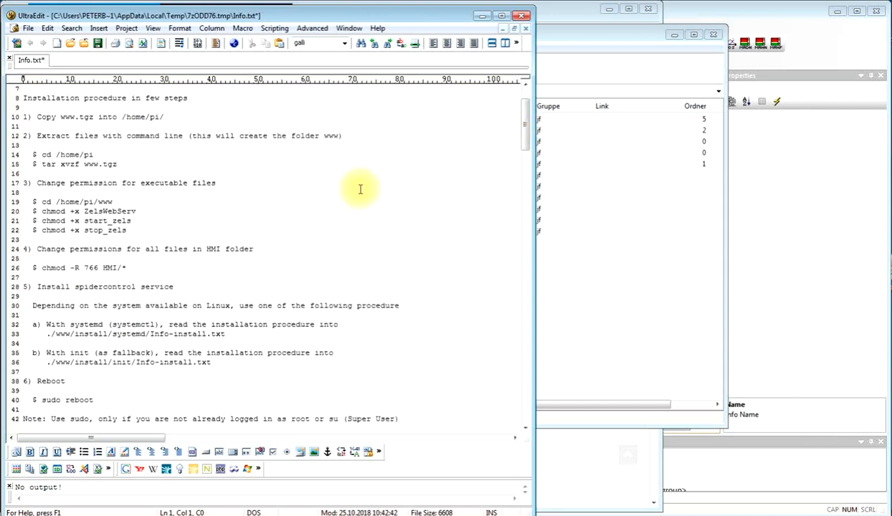
pyautogui.moveTo(136, 183)
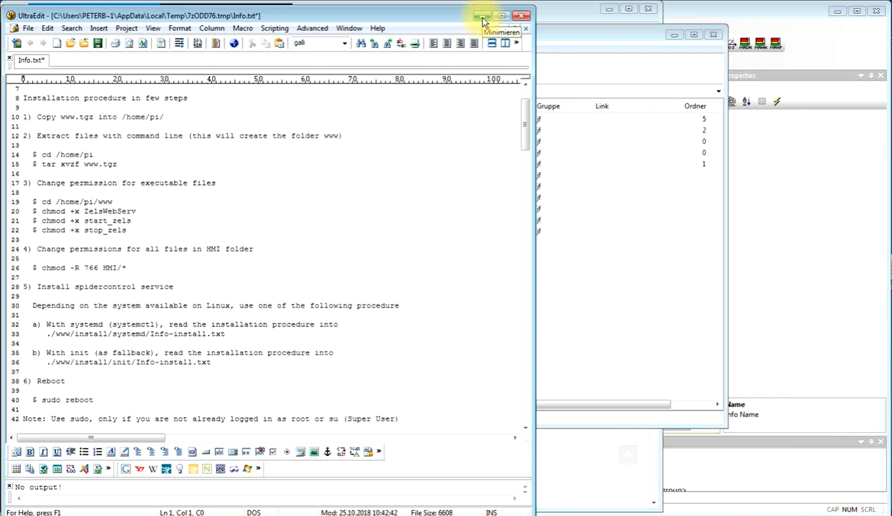
pyautogui.moveTo(482, 18)
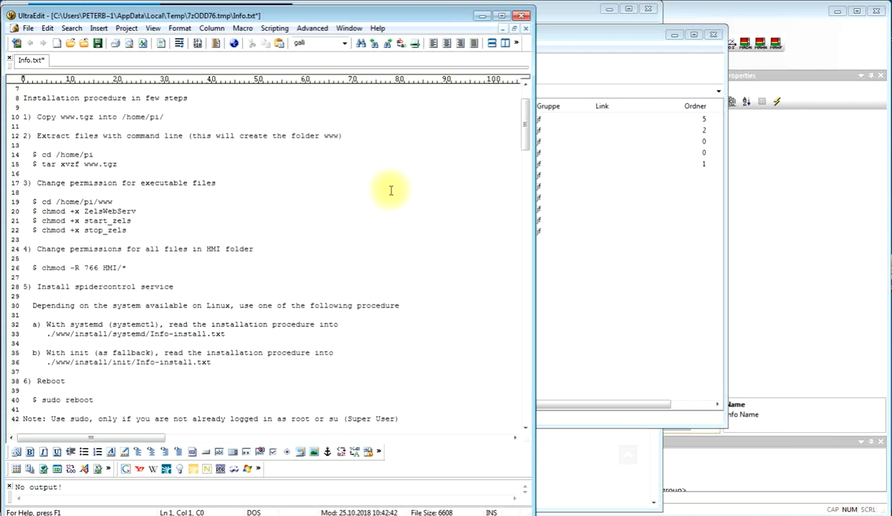
pyautogui.moveTo(389, 197)
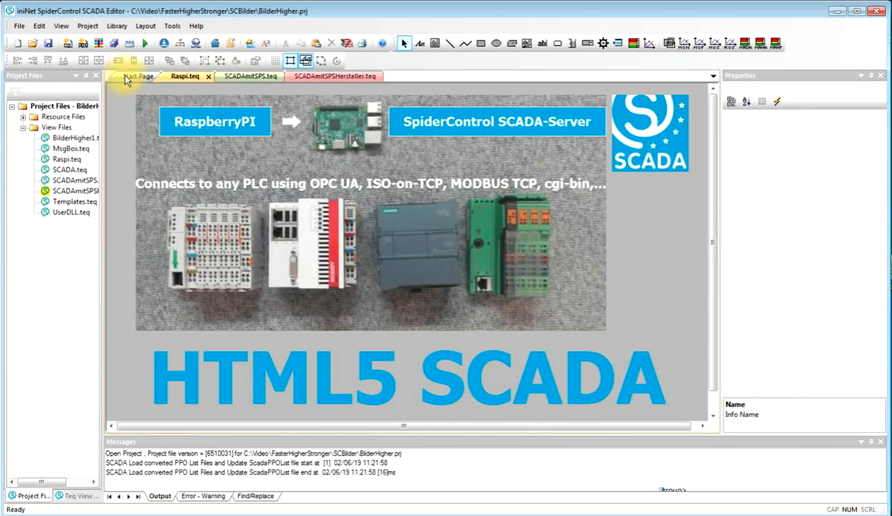
pyautogui.click(140, 76)
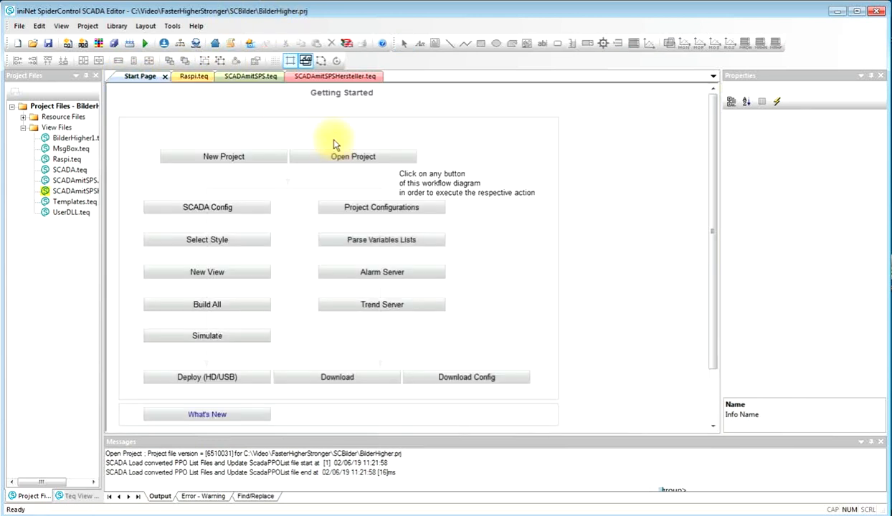
pyautogui.moveTo(243, 207)
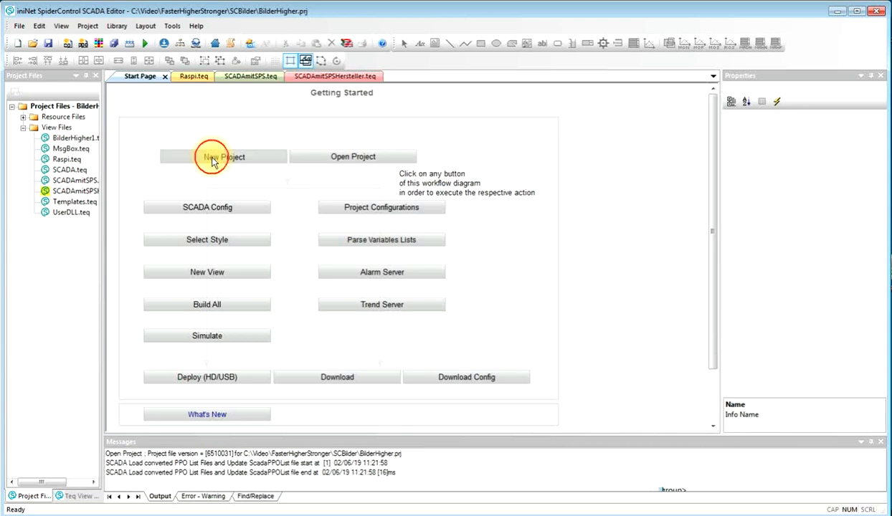
# Step: Start ScadaSample and select a newly created 'sample' folder under Projects as its location
pyautogui.click(222, 156)
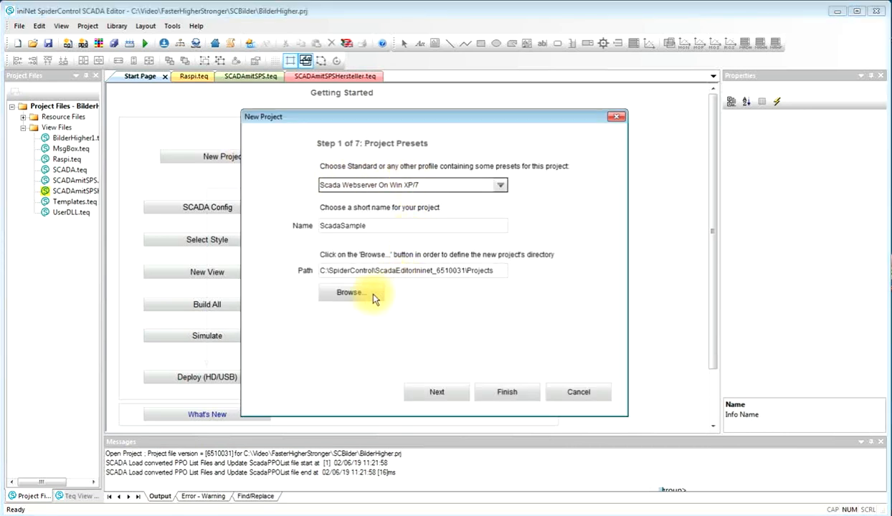
pyautogui.click(349, 292)
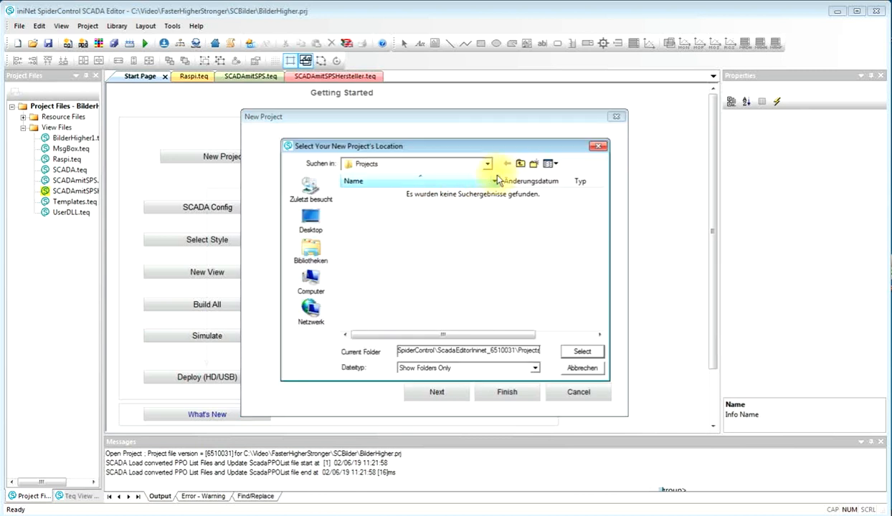
pyautogui.click(533, 164)
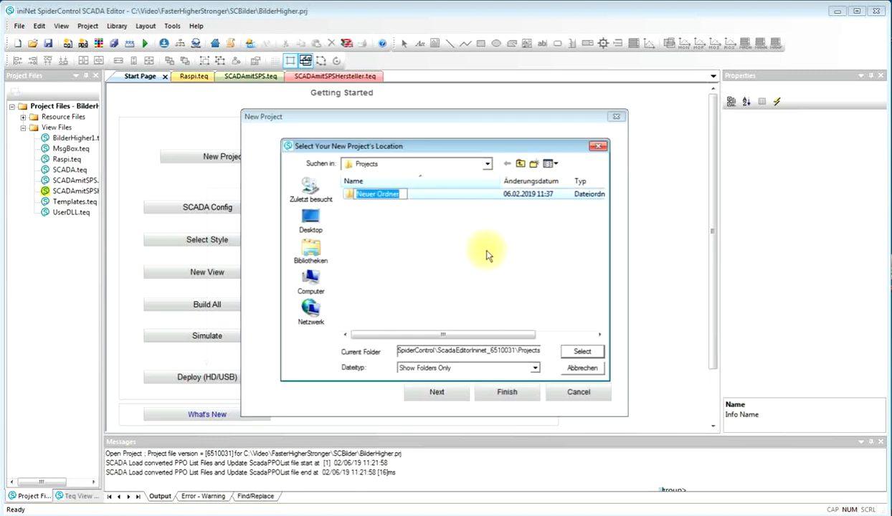
pyautogui.write('sampl')
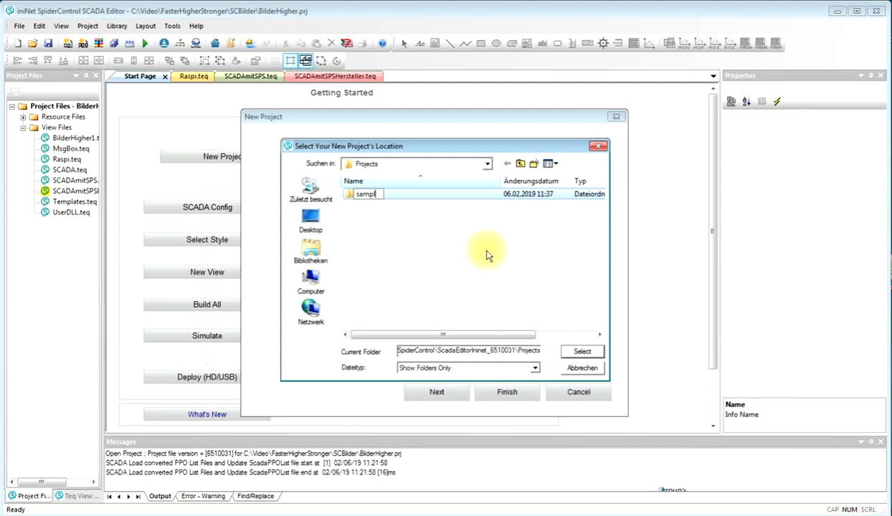
pyautogui.click(365, 194)
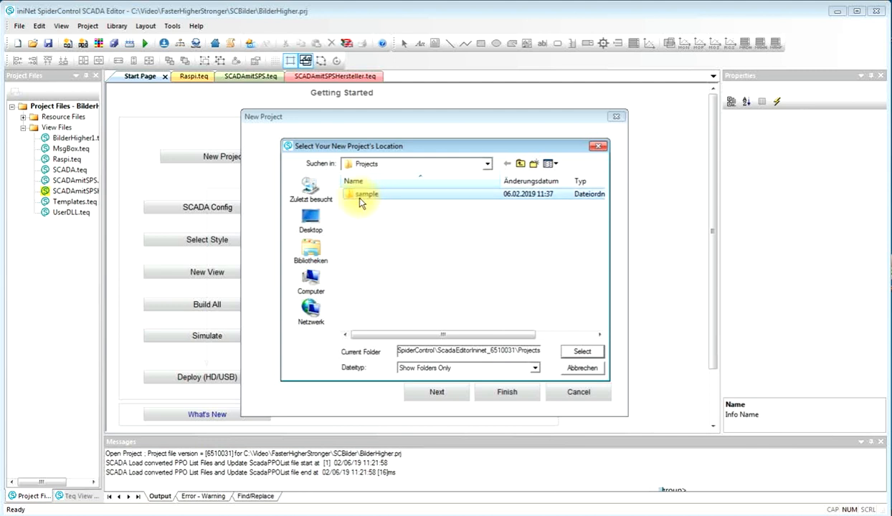
pyautogui.doubleClick(366, 193)
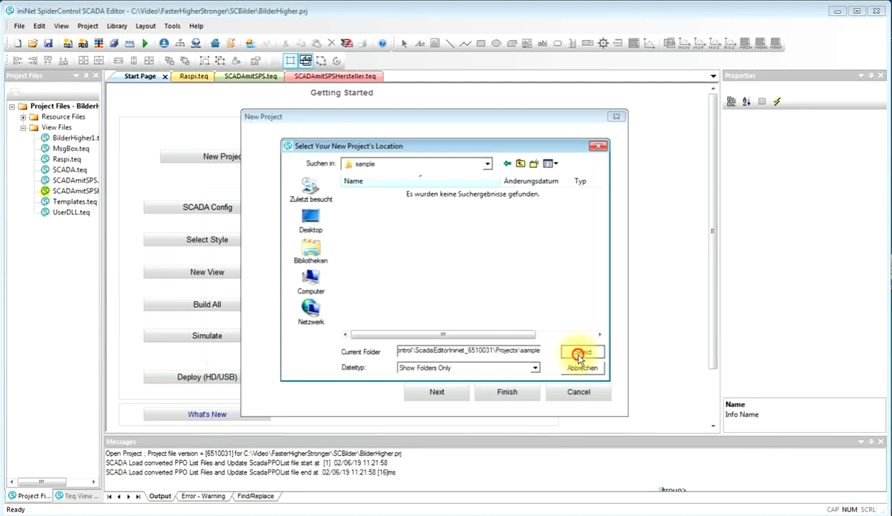
pyautogui.click(581, 354)
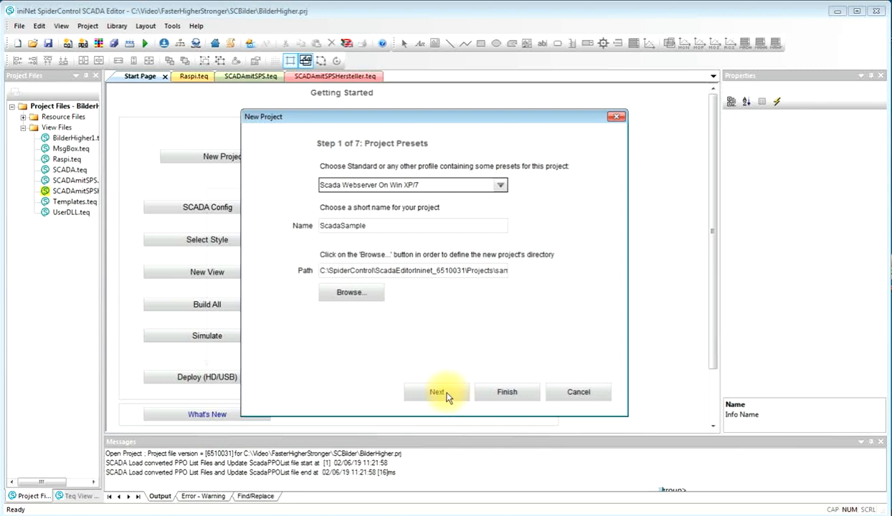
# Step: Set view height 480 and 500 ms polling, add auto-generated views, and finish the wizard
pyautogui.click(437, 392)
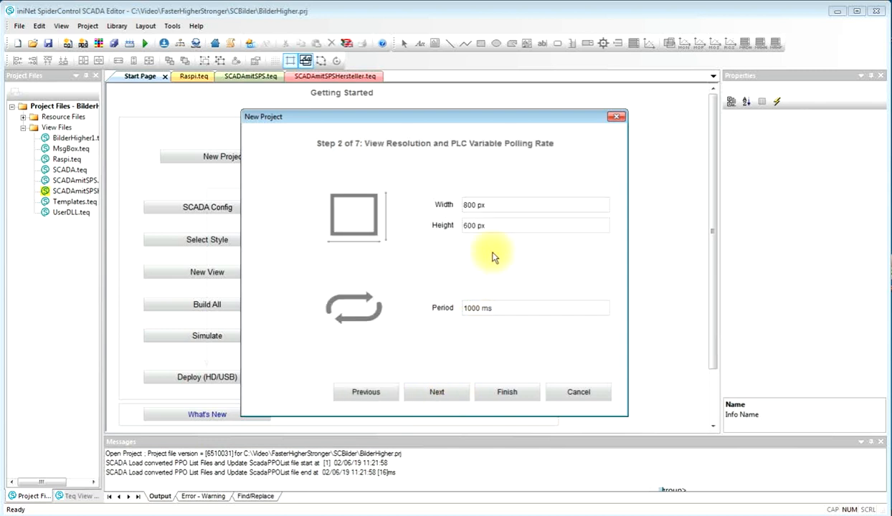
pyautogui.write('48')
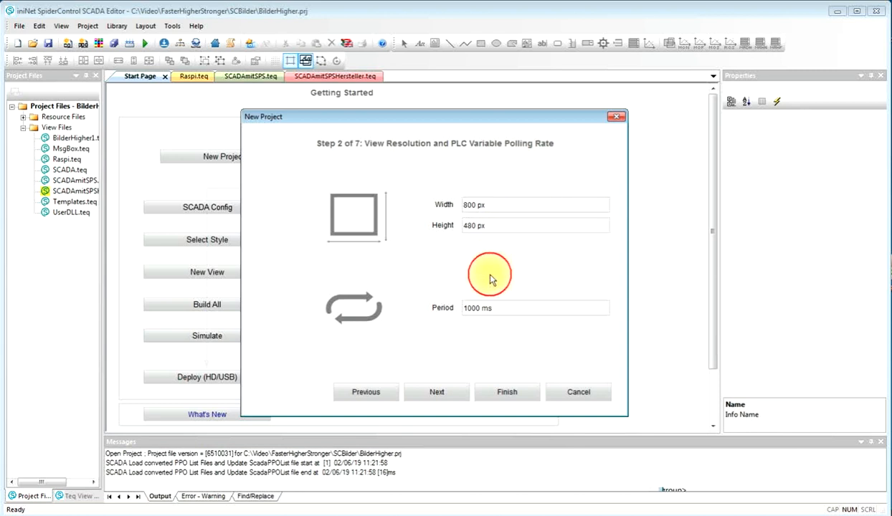
pyautogui.write('5')
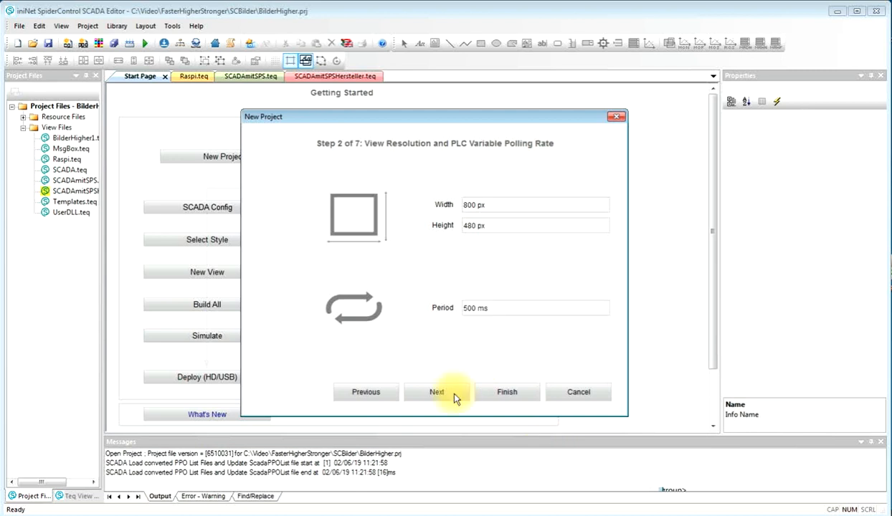
pyautogui.click(436, 392)
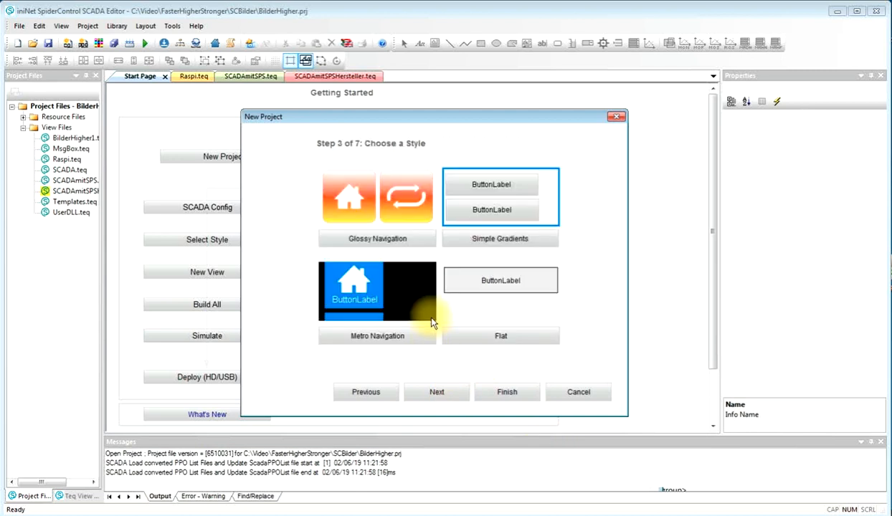
pyautogui.click(436, 391)
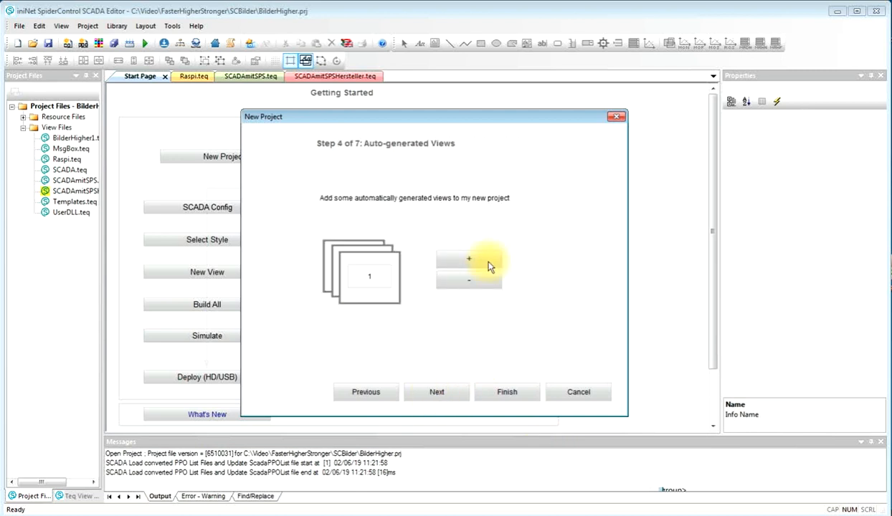
pyautogui.click(436, 391)
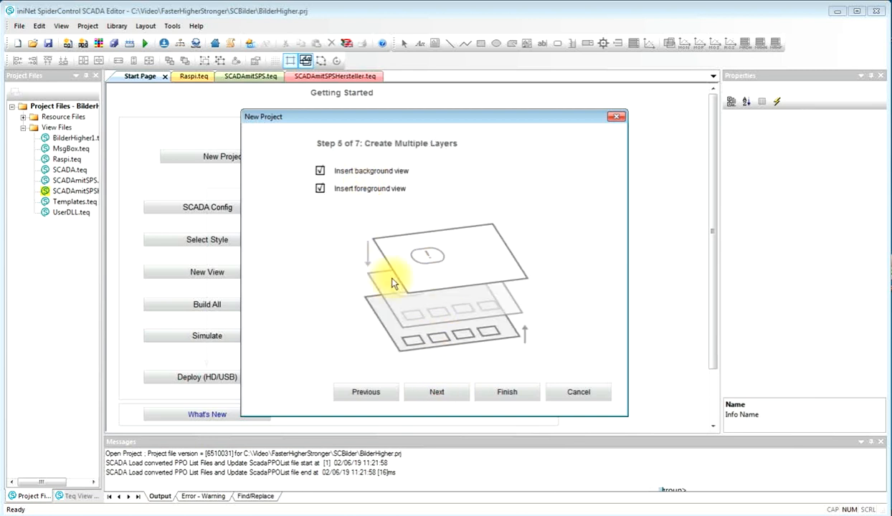
pyautogui.click(436, 391)
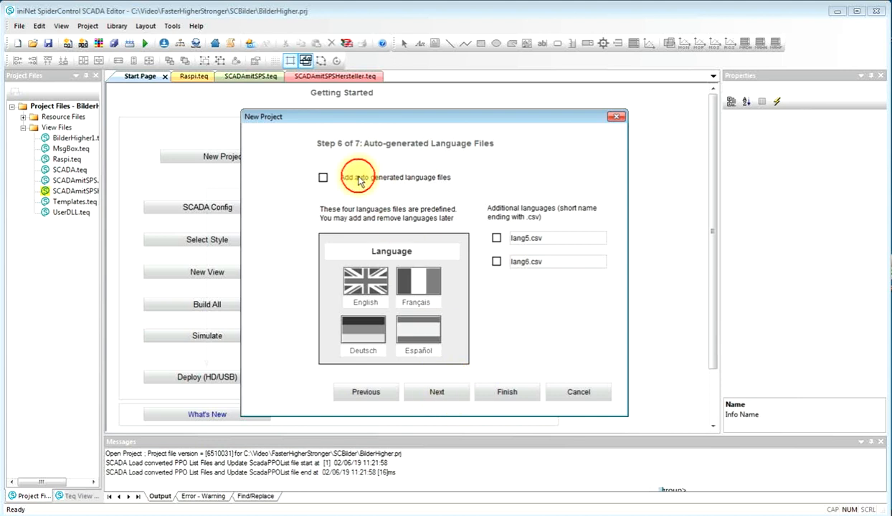
pyautogui.click(436, 392)
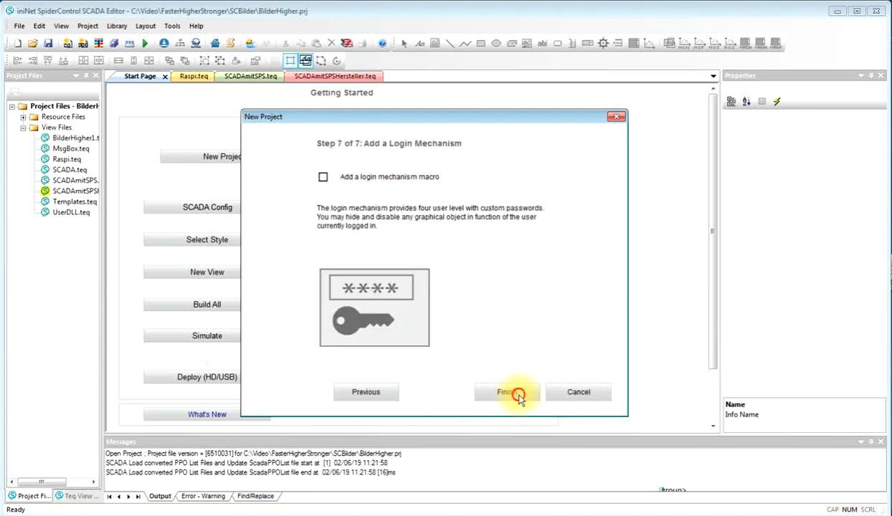
pyautogui.click(507, 392)
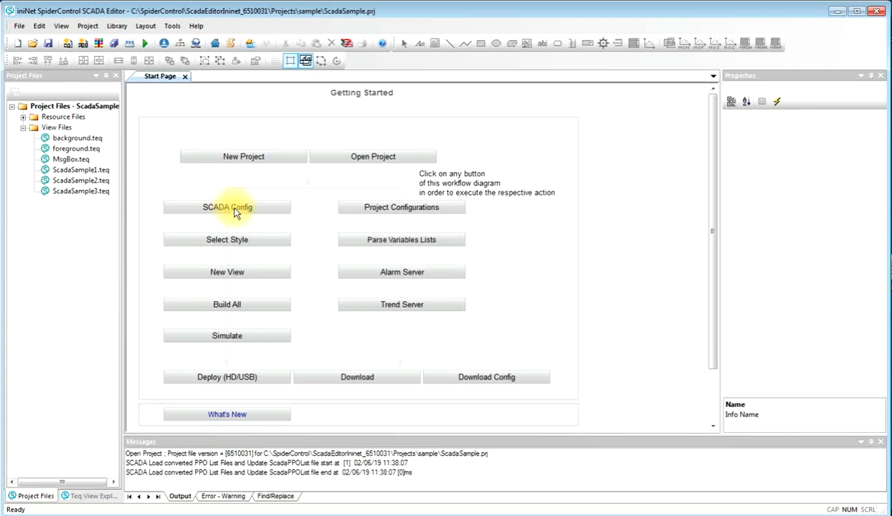
# Step: Open SCADA Config, add driver PLC0, and expand its driver Type list
pyautogui.click(226, 207)
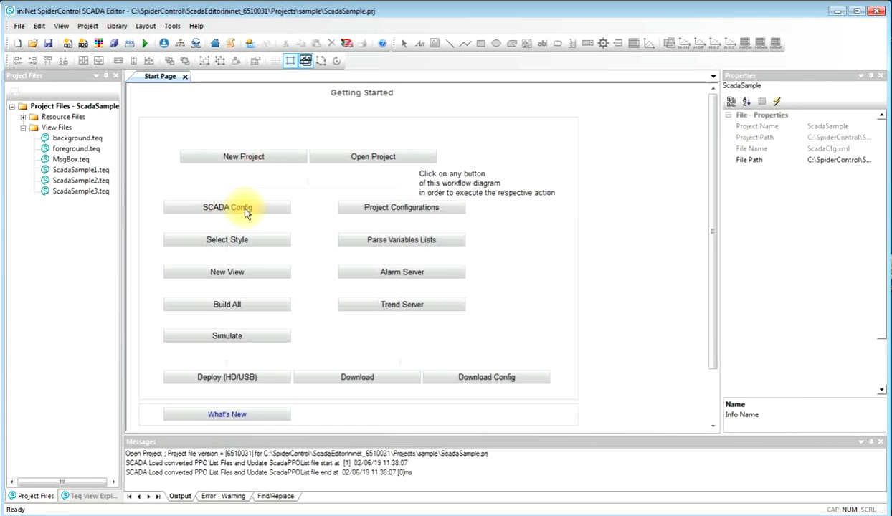
pyautogui.click(226, 207)
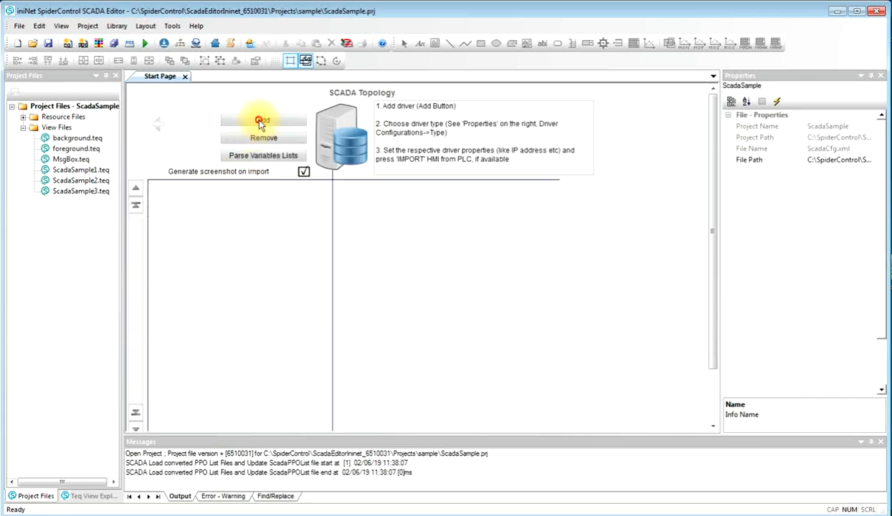
pyautogui.click(263, 120)
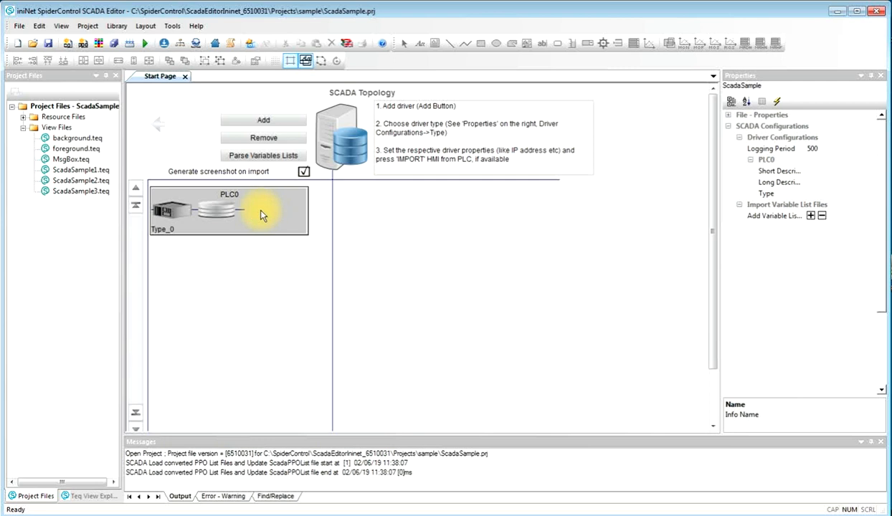
pyautogui.moveTo(392, 213)
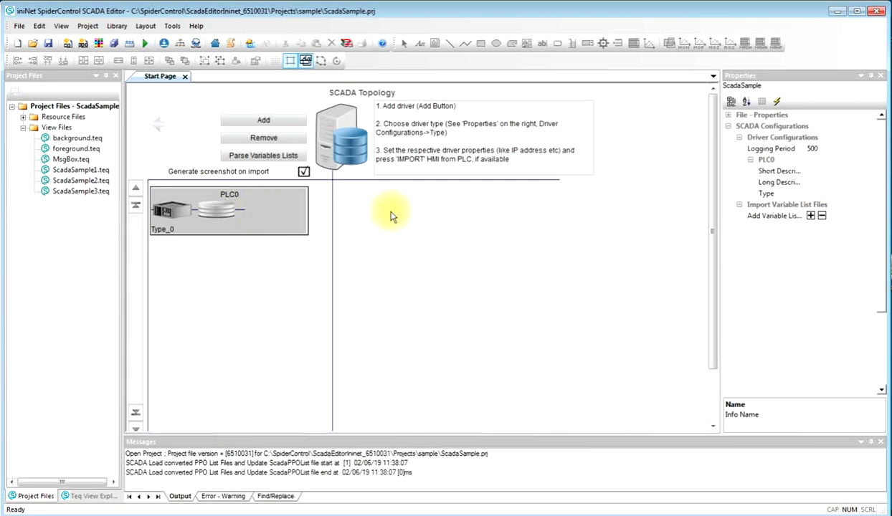
pyautogui.click(873, 193)
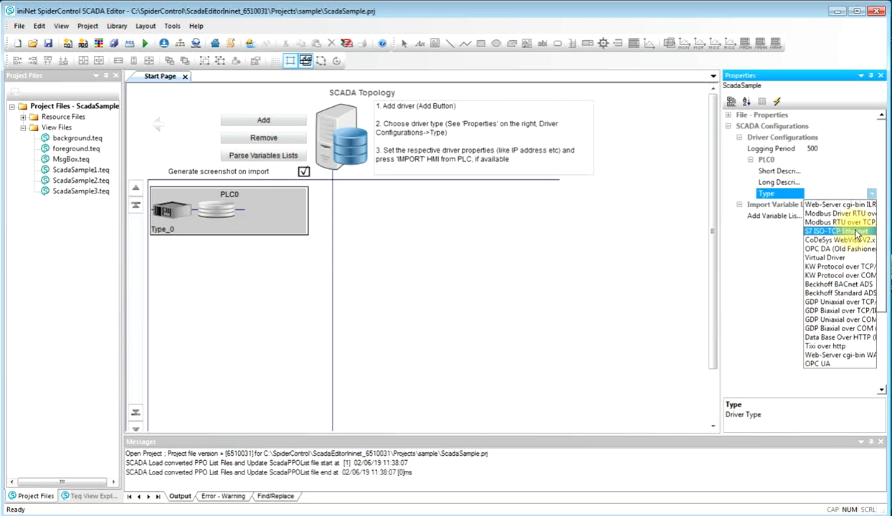
# Step: Configure PLC0 as S7 ISO-TCP Ethernet: type 400, IP 192.9.225.144, rack 0, slot 1
pyautogui.click(835, 231)
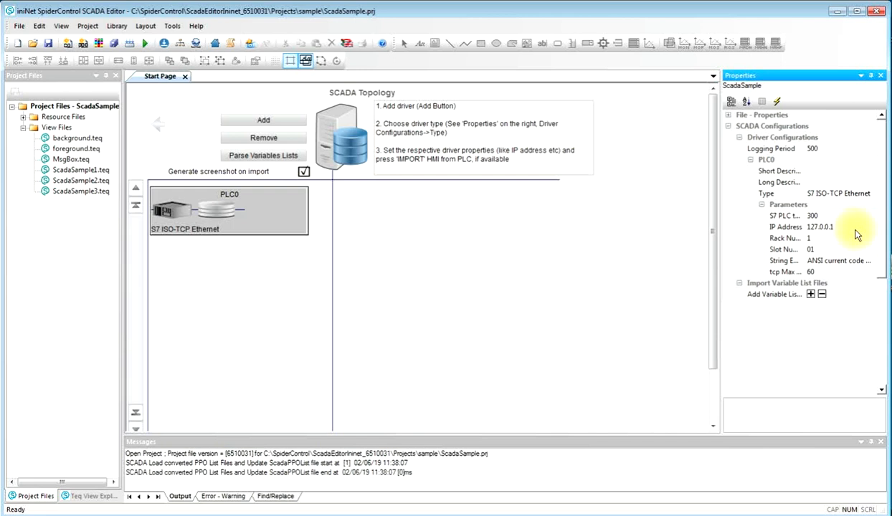
pyautogui.moveTo(878, 218)
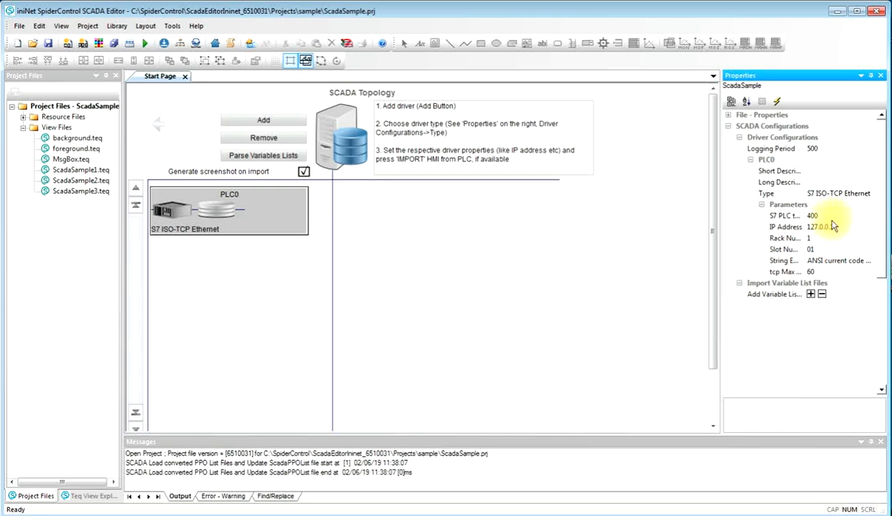
pyautogui.click(785, 227)
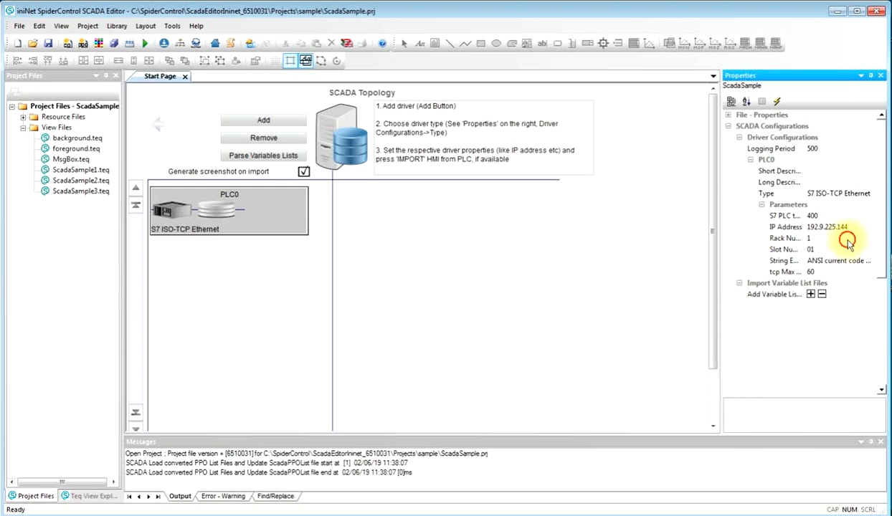
pyautogui.click(810, 238)
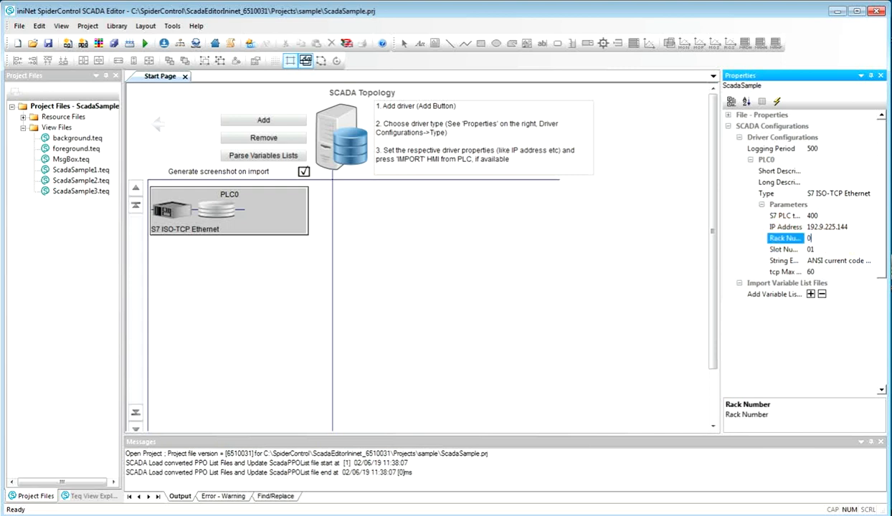
pyautogui.click(789, 249)
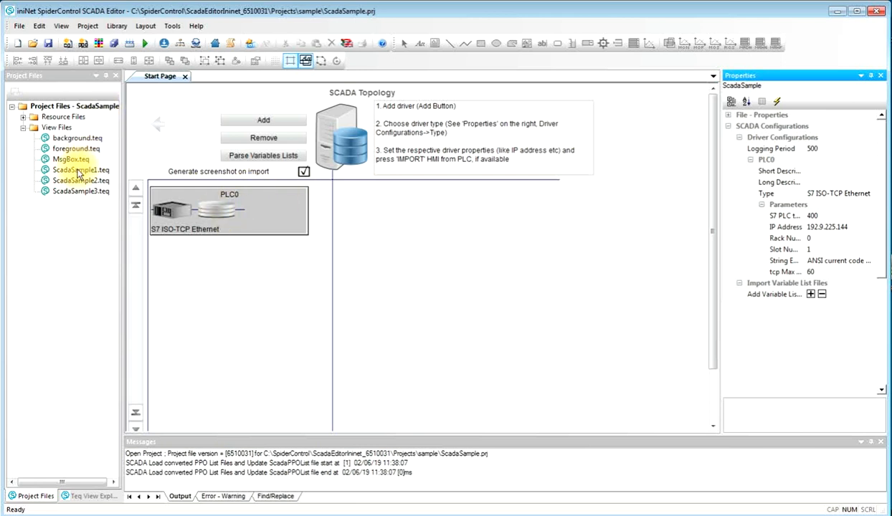
# Step: Open the ScadaSample1 view and choose the Edit Box tool
pyautogui.doubleClick(75, 170)
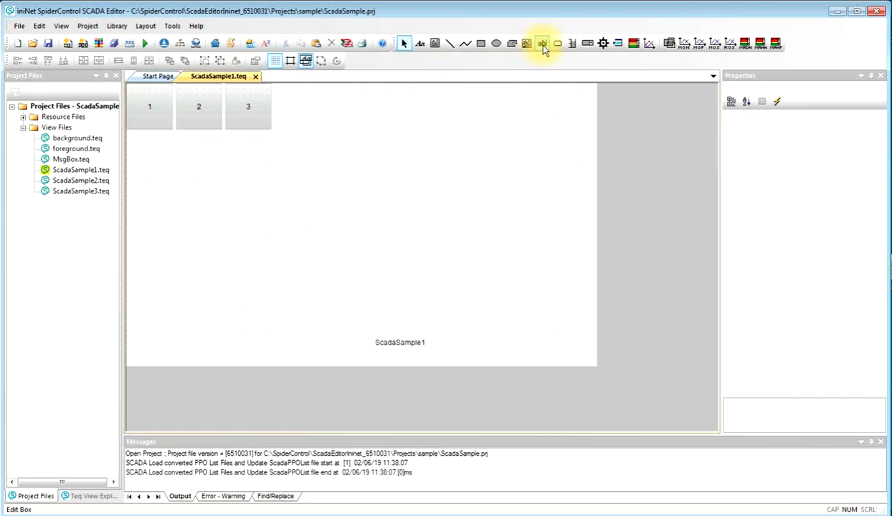
pyautogui.click(541, 43)
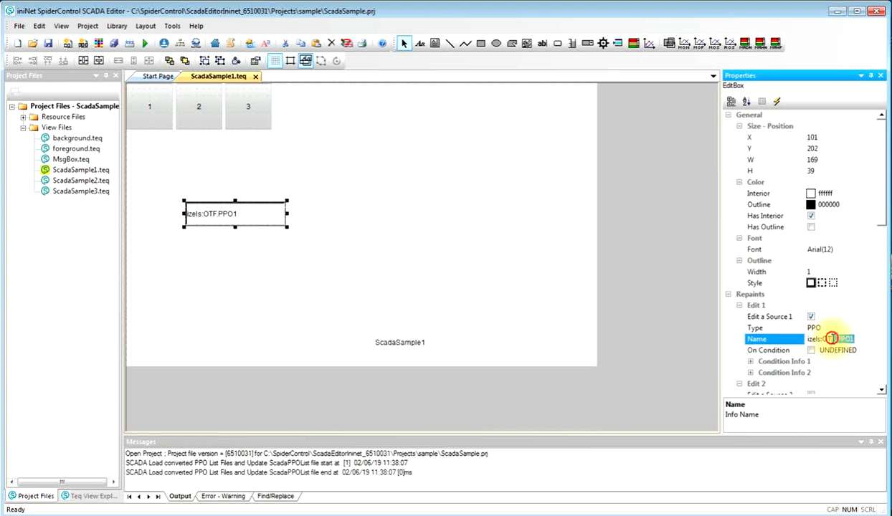
# Step: Set the edit box Name to PLC0:DB1.DBW1, then return to the Start Page
pyautogui.click(771, 338)
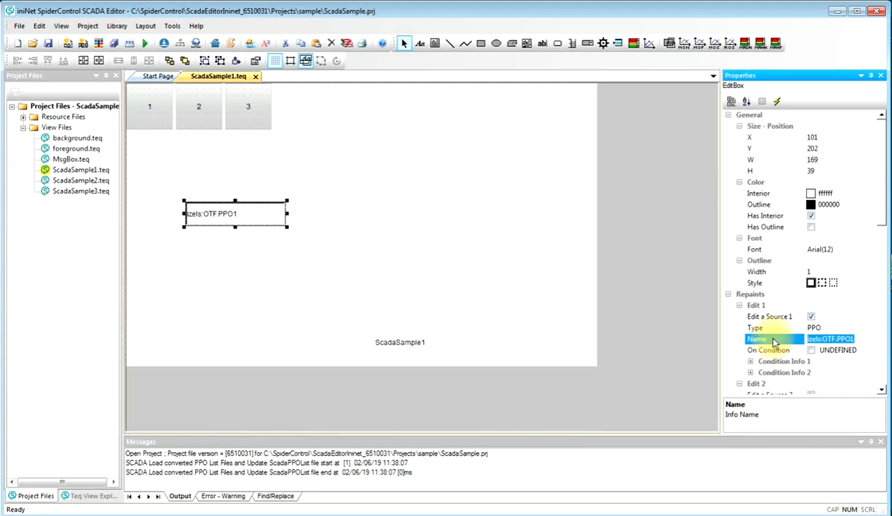
pyautogui.write('PLC0')
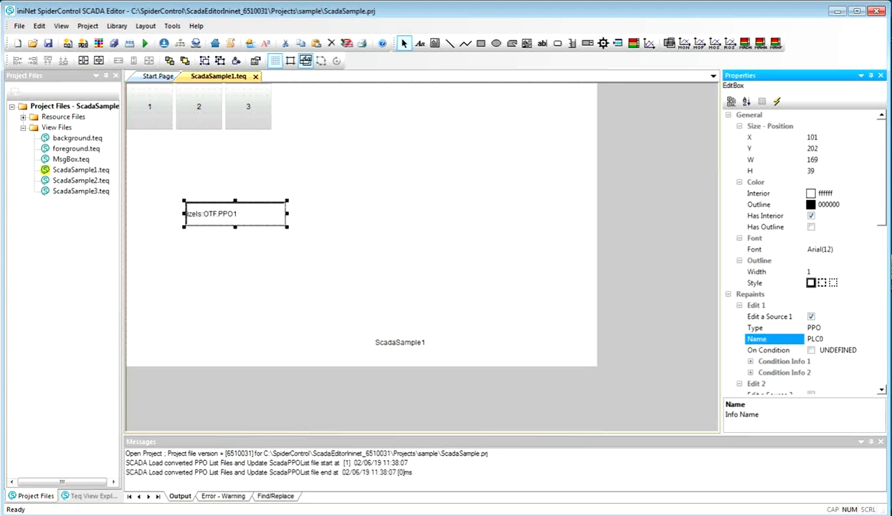
pyautogui.write(':1')
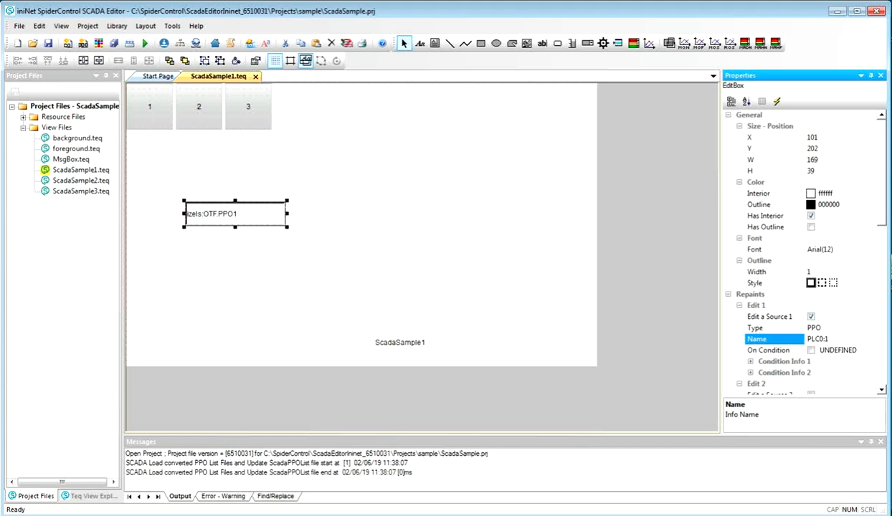
pyautogui.write('DB1.DBW1')
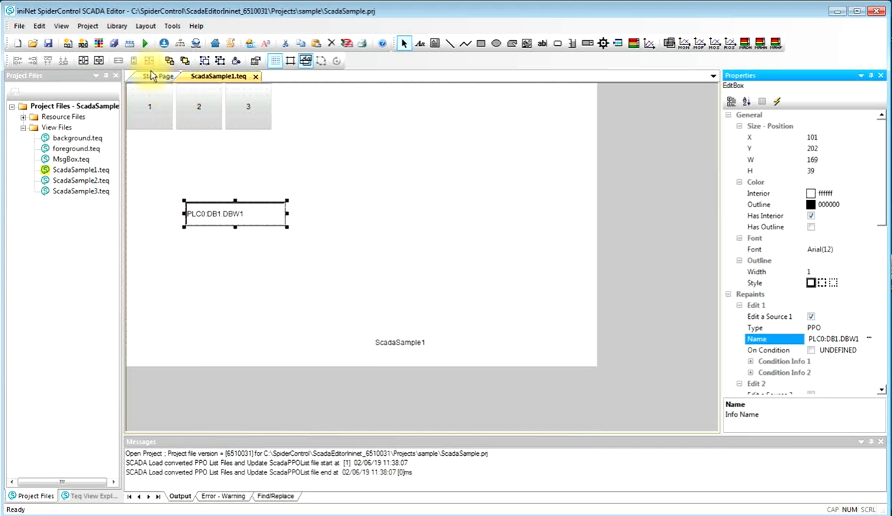
pyautogui.click(160, 76)
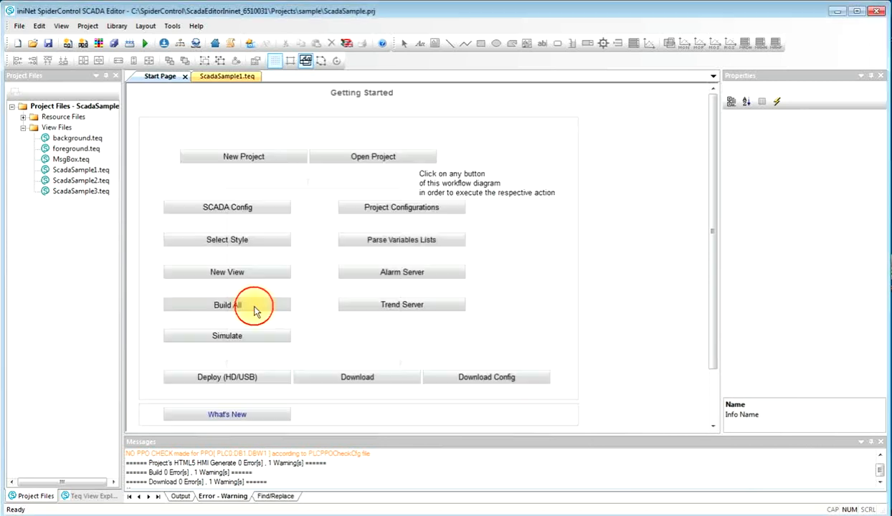
# Step: Run Build All on the project and bring up the HMI download dialog
pyautogui.click(226, 304)
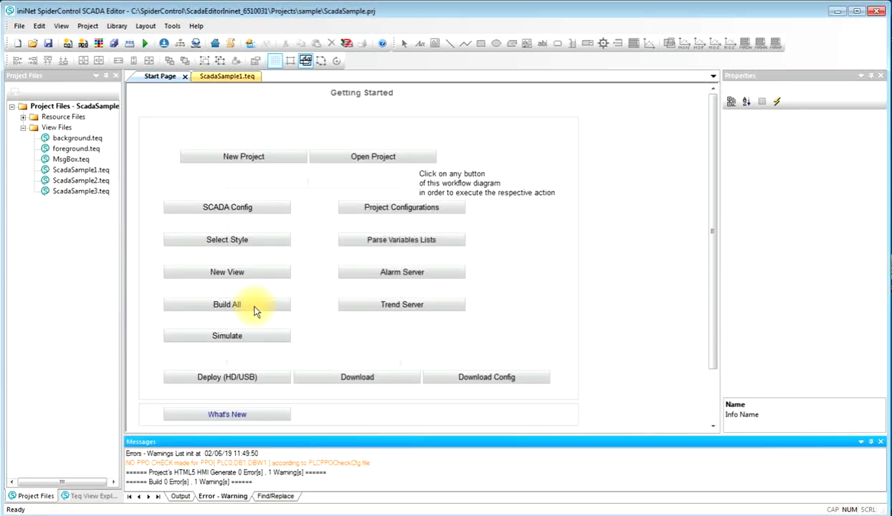
pyautogui.moveTo(341, 358)
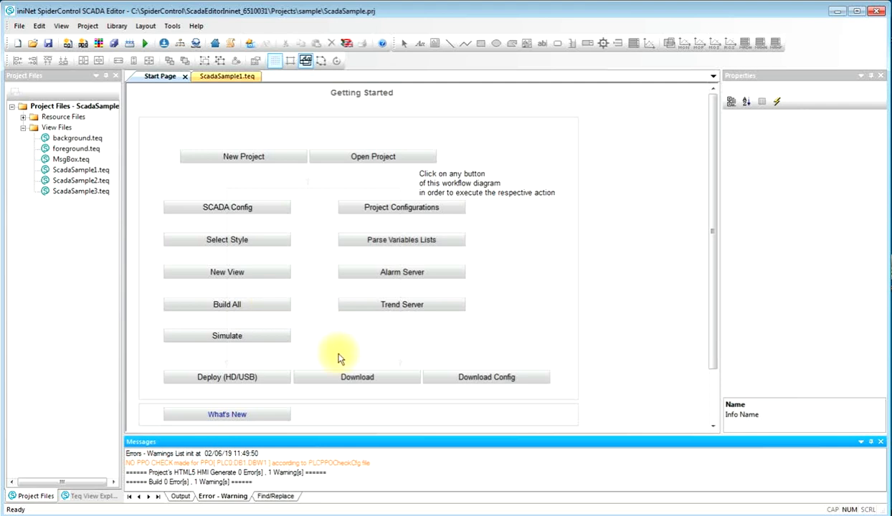
pyautogui.click(356, 377)
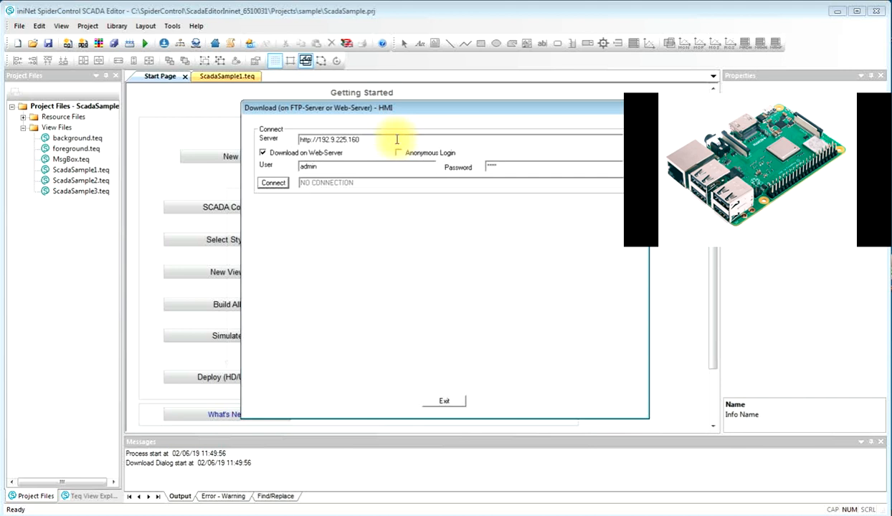
pyautogui.moveTo(378, 153)
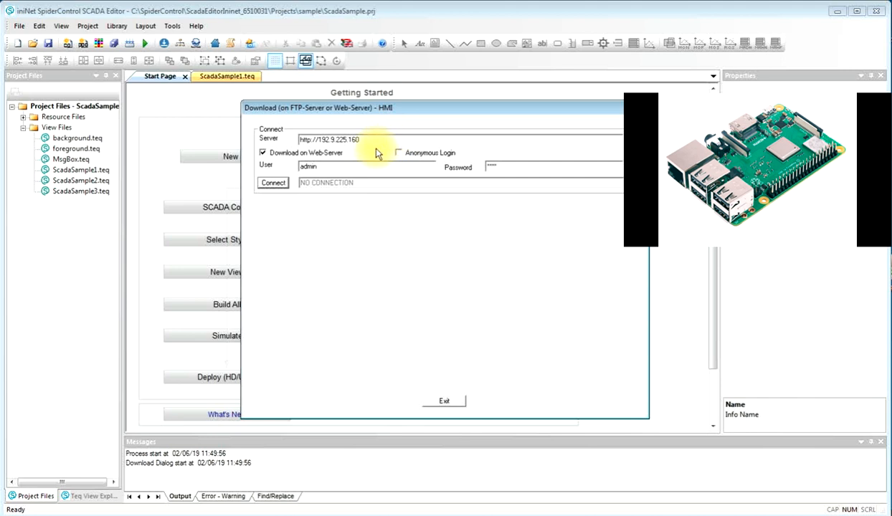
# Step: Connect to the web server at 192.9.225.160 and download the HMI project files
pyautogui.click(326, 139)
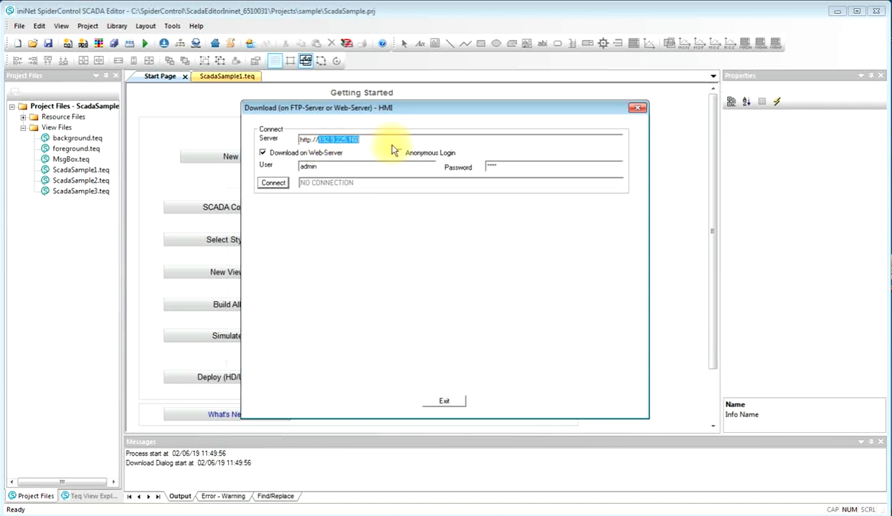
pyautogui.moveTo(388, 152)
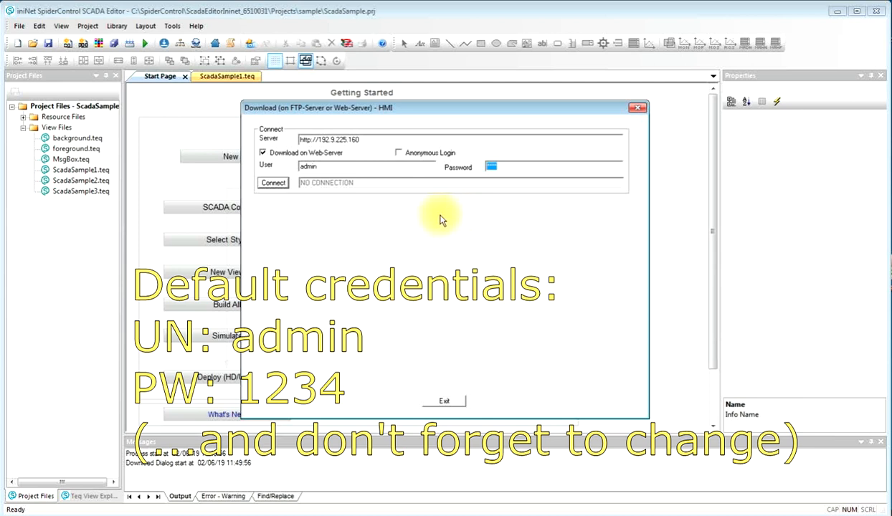
pyautogui.click(273, 183)
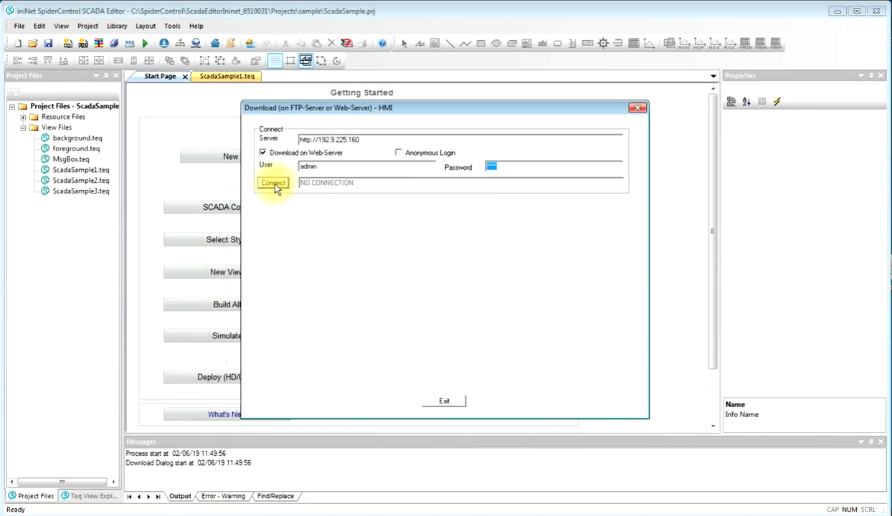
pyautogui.click(272, 182)
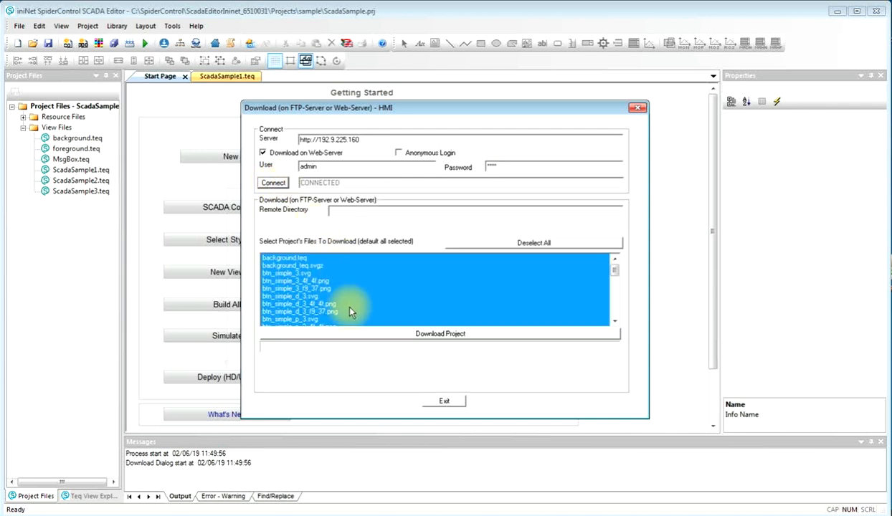
pyautogui.click(439, 333)
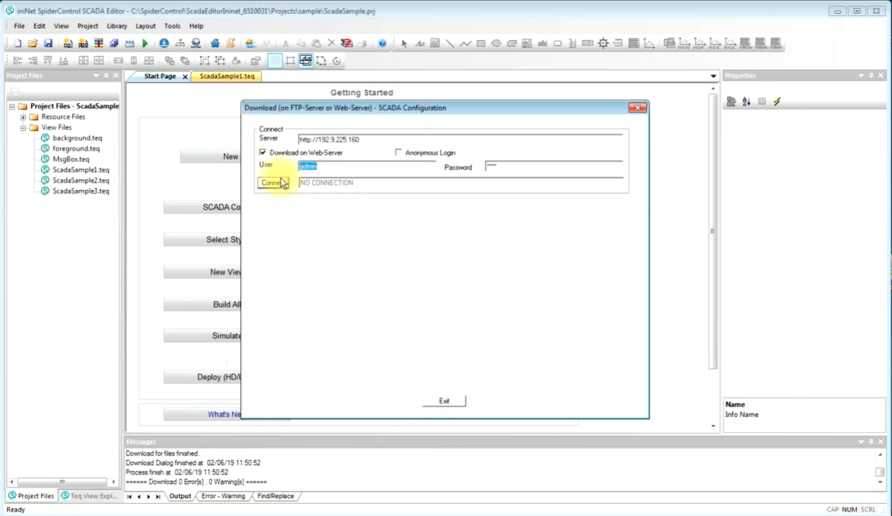
# Step: Connect, download ZelsCfg.csv to /SpiderAlrTrd/Config, and exit the download window
pyautogui.click(271, 182)
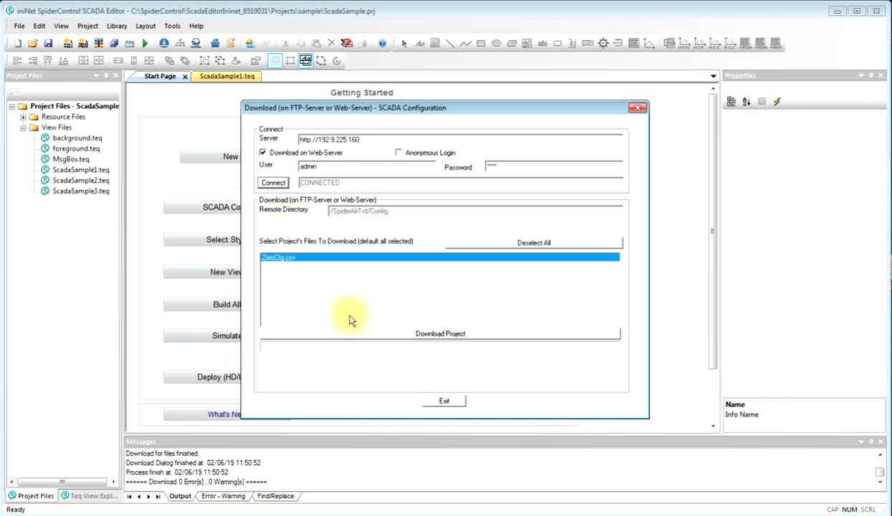
pyautogui.click(440, 333)
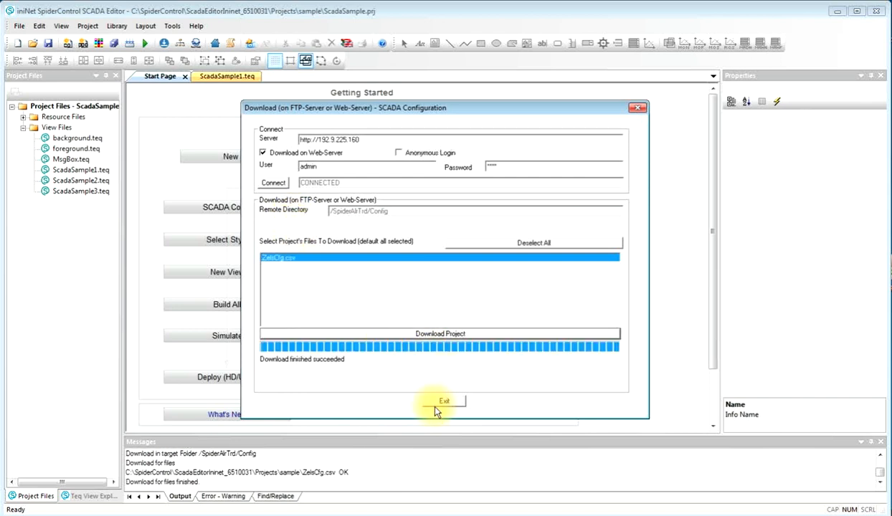
pyautogui.click(443, 401)
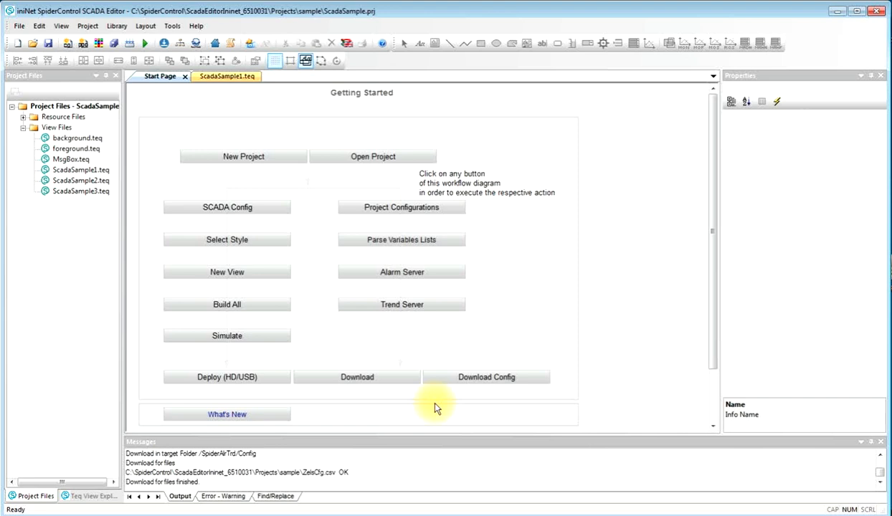
pyautogui.moveTo(393, 215)
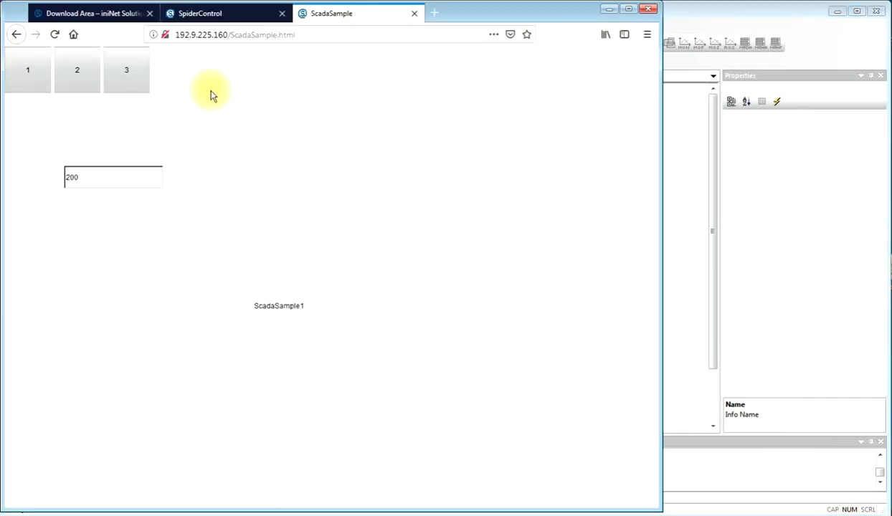
# Step: Replace the edit box value 200 with 221 on the ScadaSample page
pyautogui.click(73, 34)
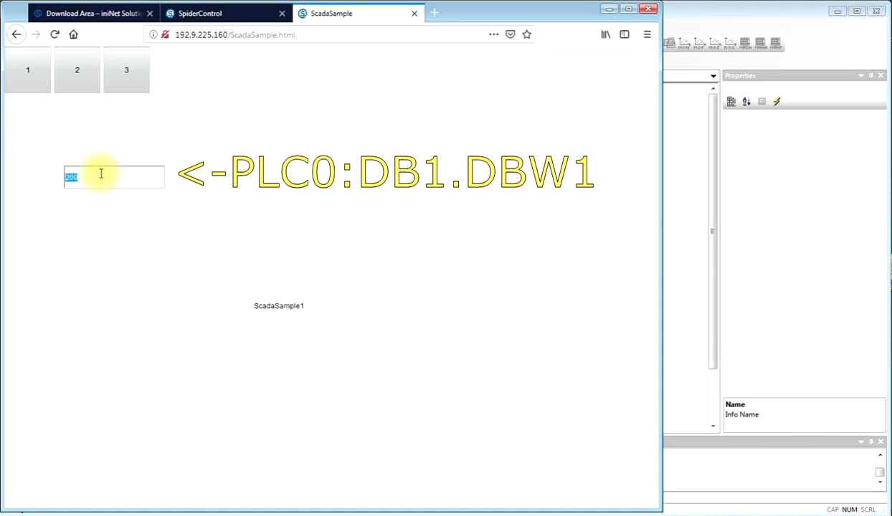
pyautogui.write('221')
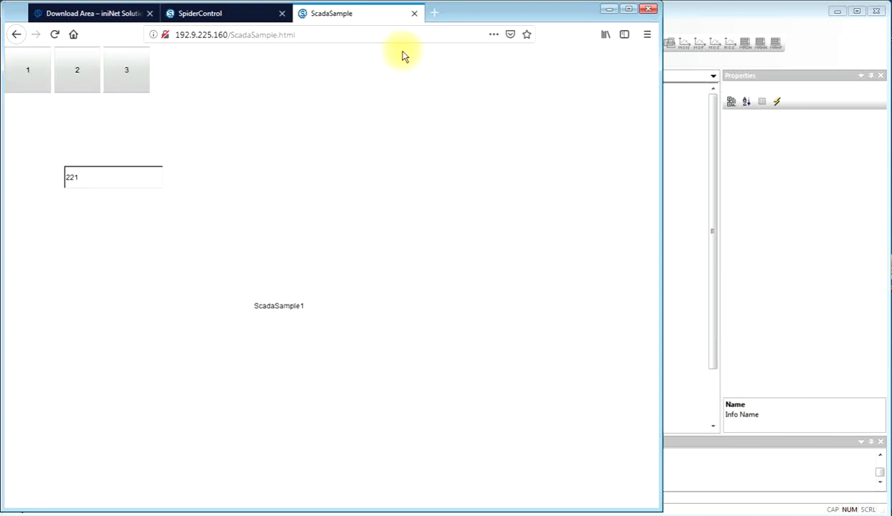
pyautogui.moveTo(461, 54)
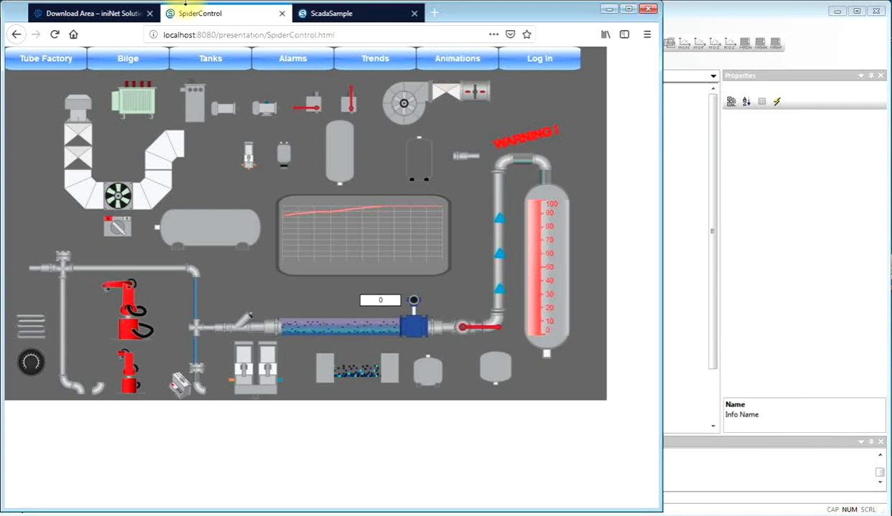
# Step: Visit the Tanks, Alarms, Trends and Animations pages on localhost:8080, then launch the Robot demo
pyautogui.click(210, 58)
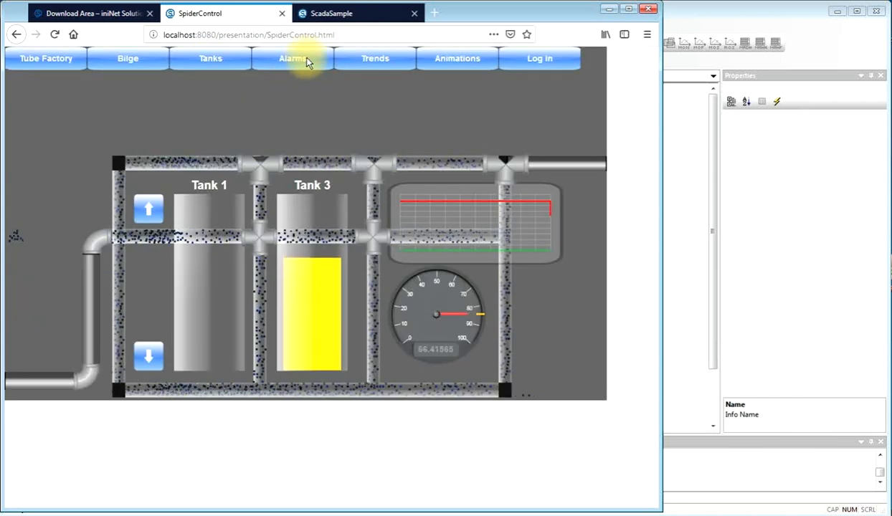
pyautogui.click(292, 58)
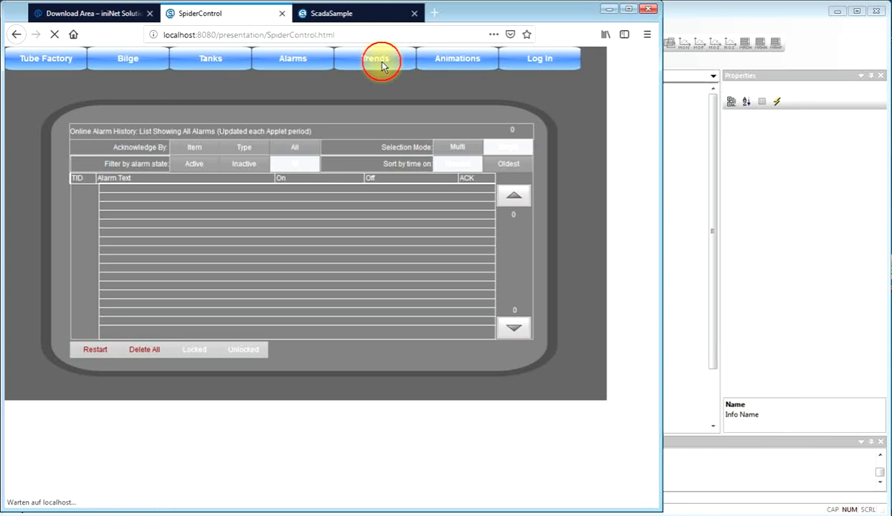
pyautogui.click(376, 58)
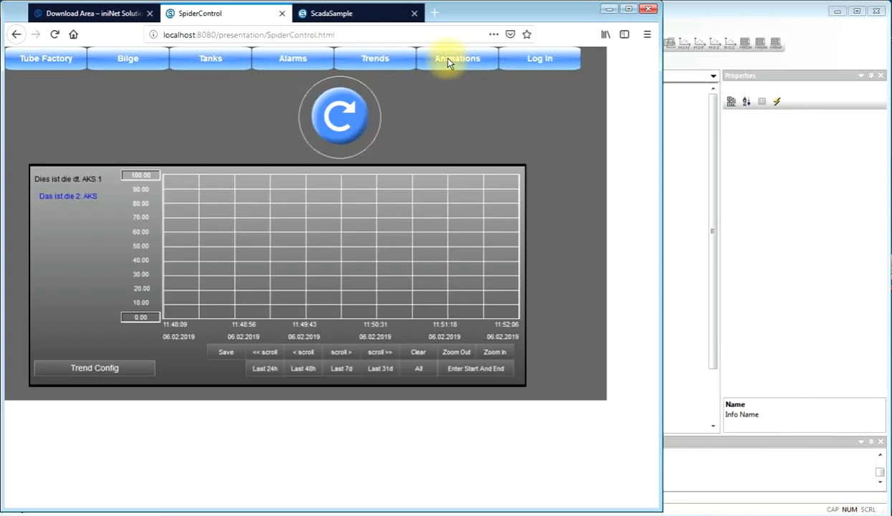
pyautogui.click(457, 58)
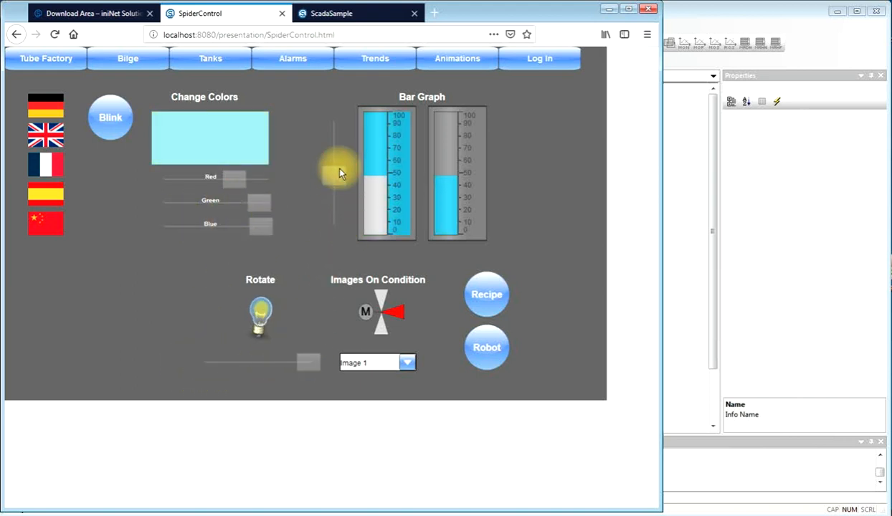
pyautogui.click(486, 348)
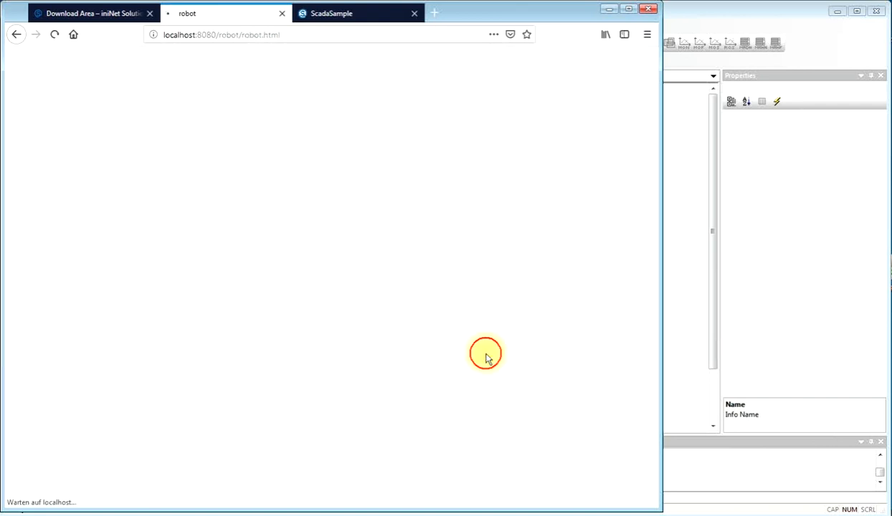